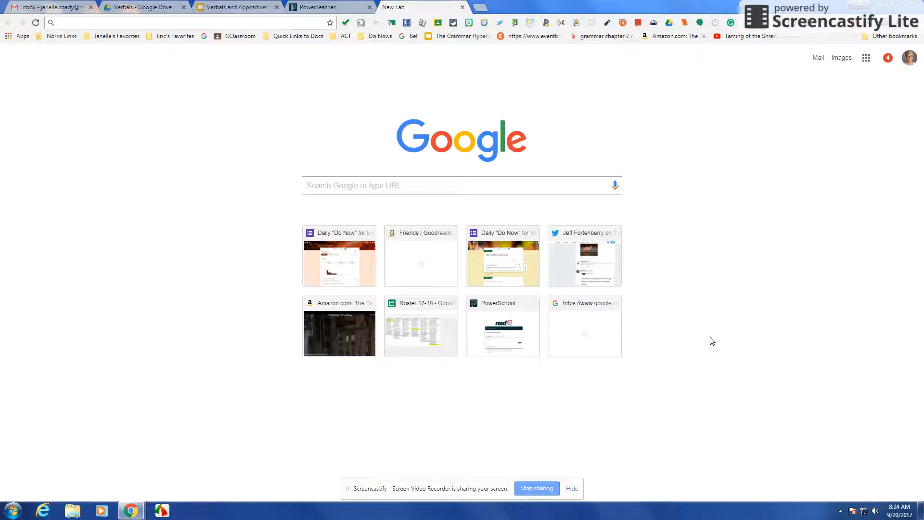
- Open the Eng 9 GCR class assignments showing Noun Jobs and Nouns - Jobs in a Sentence
{"action": "left_click", "coordinate": [165, 22]}
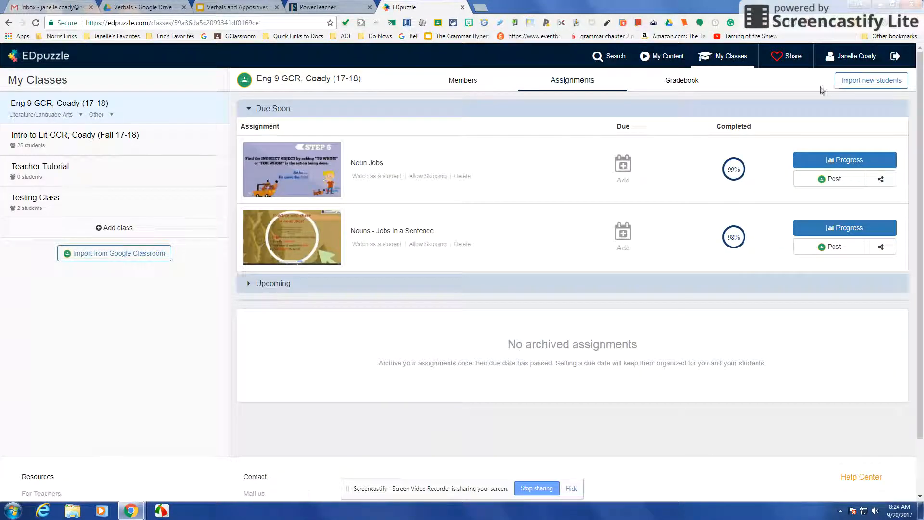
{"action": "mouse_move", "coordinate": [607, 134]}
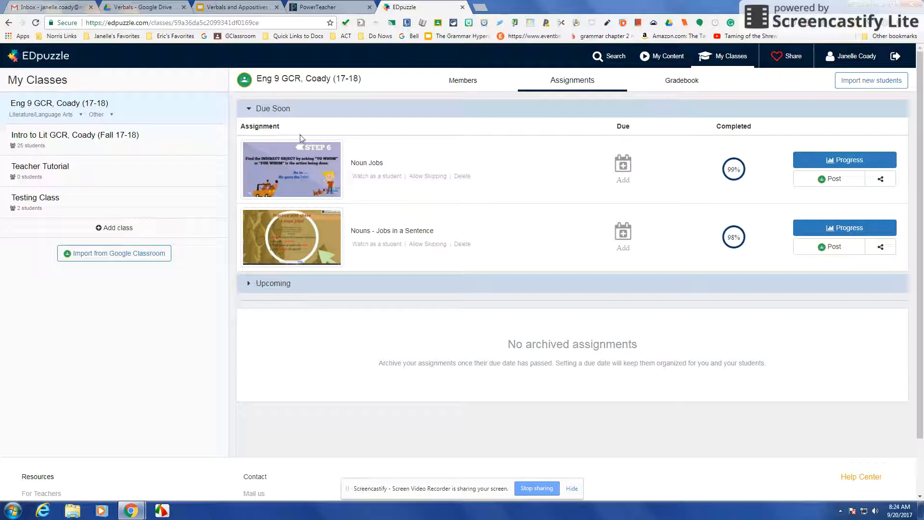
{"action": "mouse_move", "coordinate": [449, 218]}
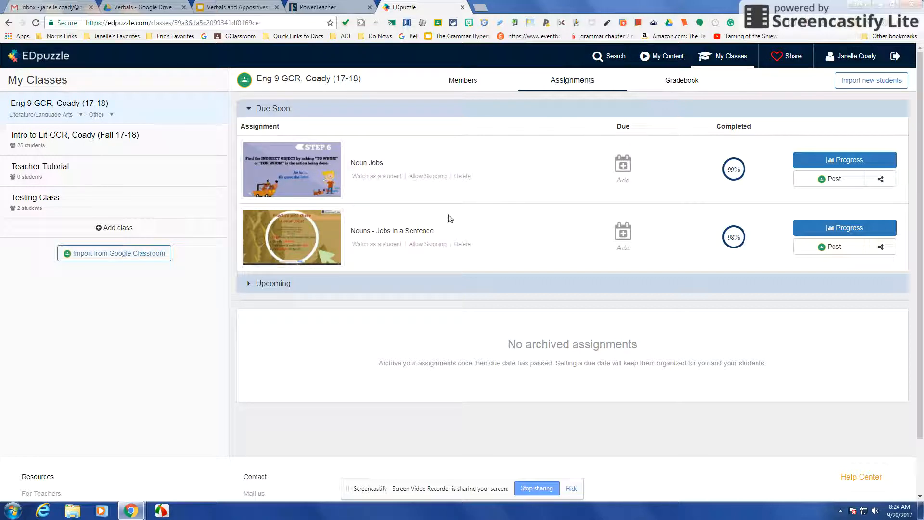
- Browse the Norris High School channel from My Content's video search
{"action": "left_click", "coordinate": [667, 56]}
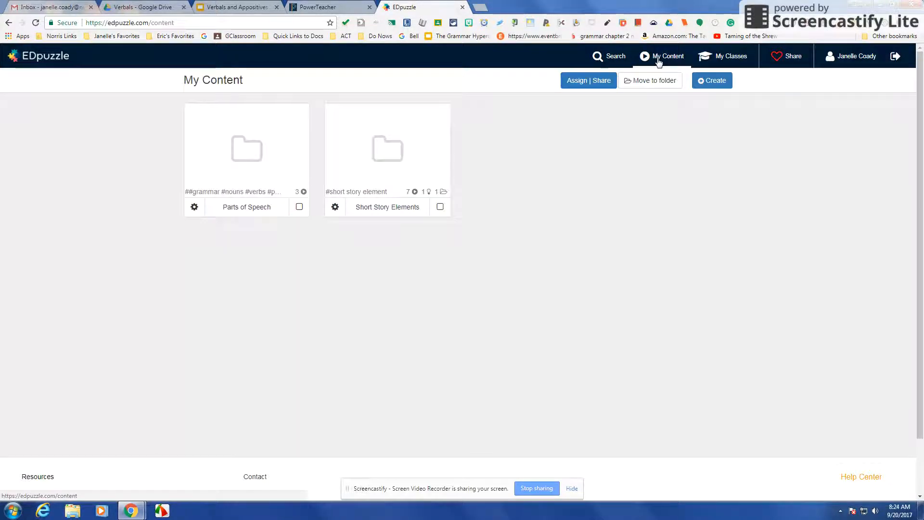
{"action": "left_click", "coordinate": [711, 81]}
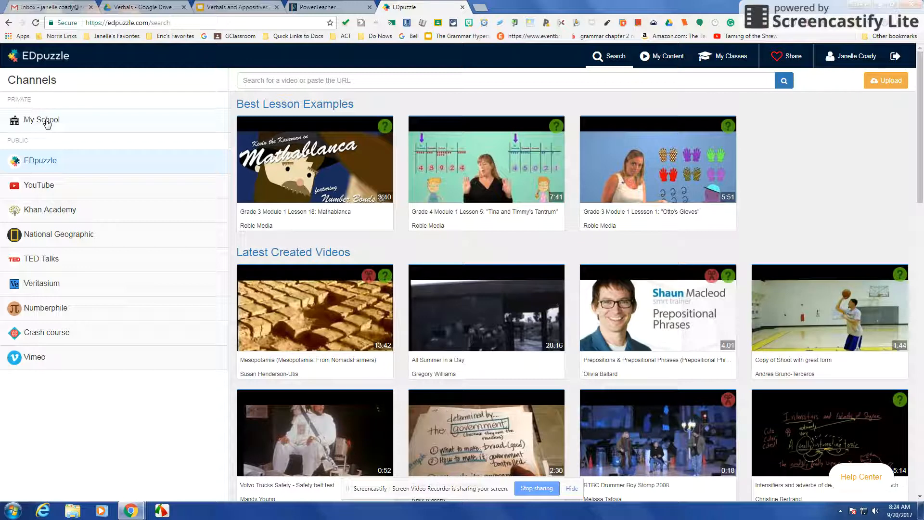
{"action": "left_click", "coordinate": [42, 120]}
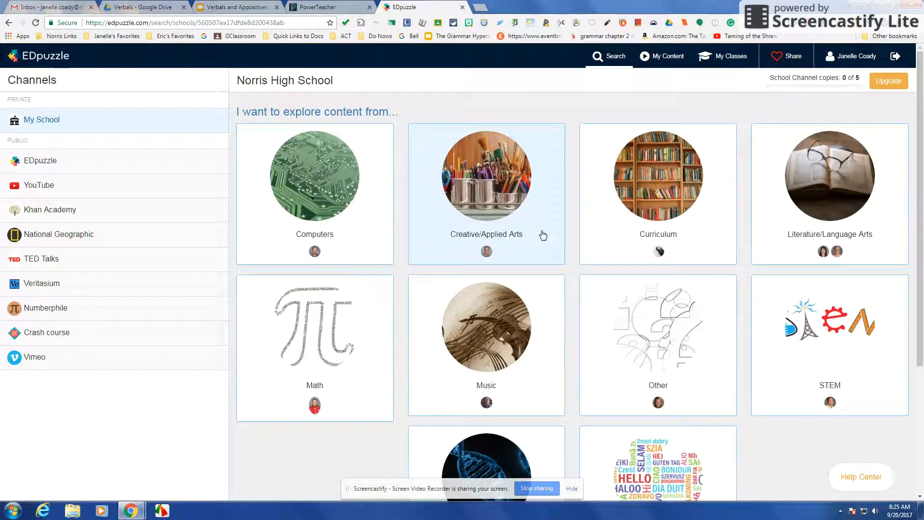
{"action": "mouse_move", "coordinate": [850, 260]}
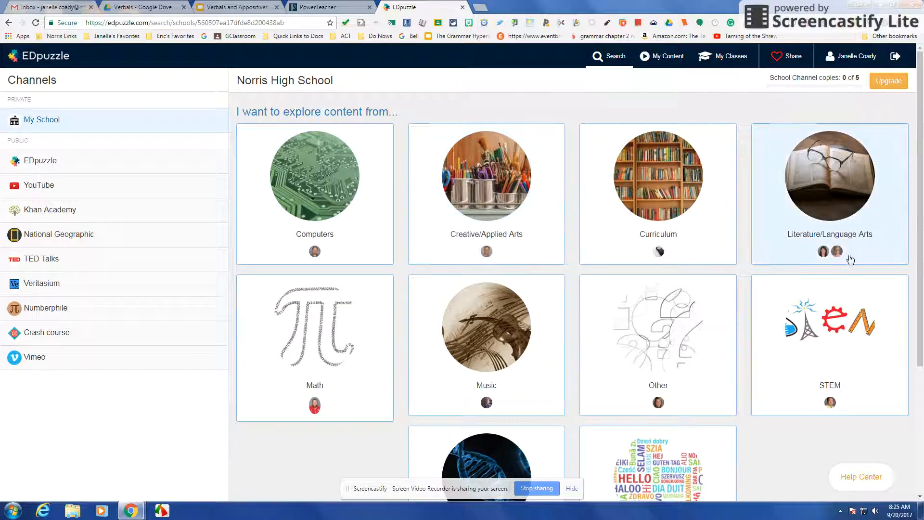
{"action": "mouse_move", "coordinate": [837, 189]}
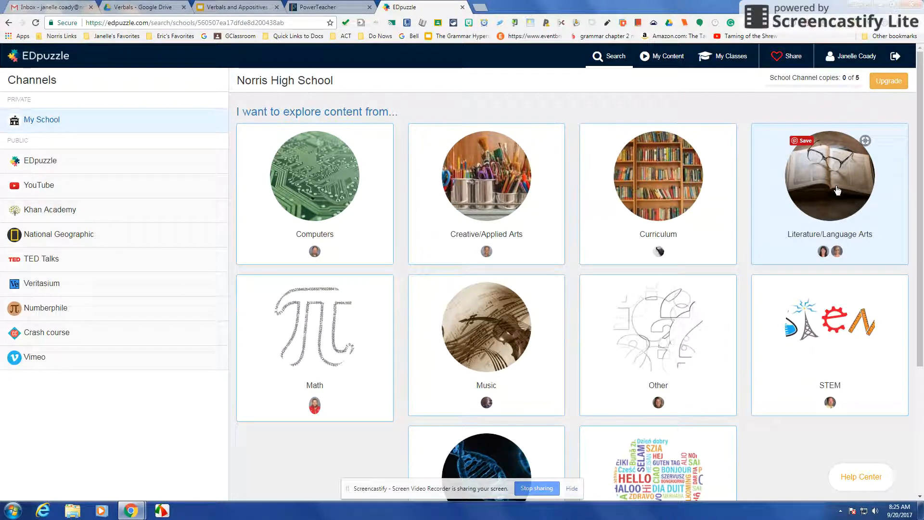
{"action": "mouse_move", "coordinate": [37, 160]}
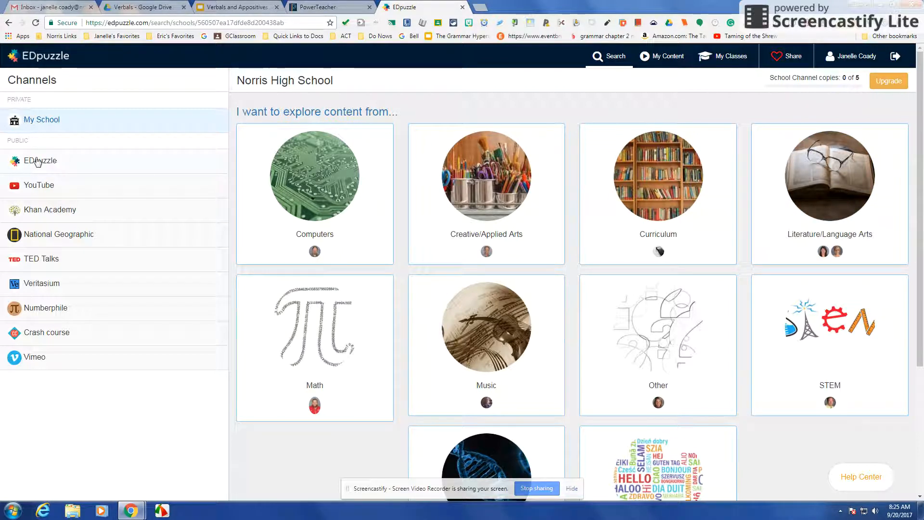
- Search the EDpuzzle public channel for 'verbal' and scroll through the results
{"action": "left_click", "coordinate": [40, 160]}
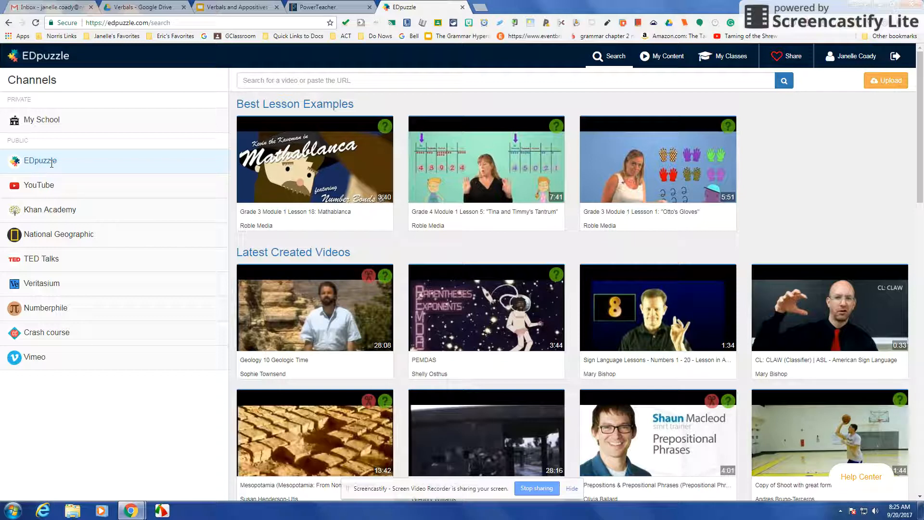
{"action": "left_click", "coordinate": [412, 80]}
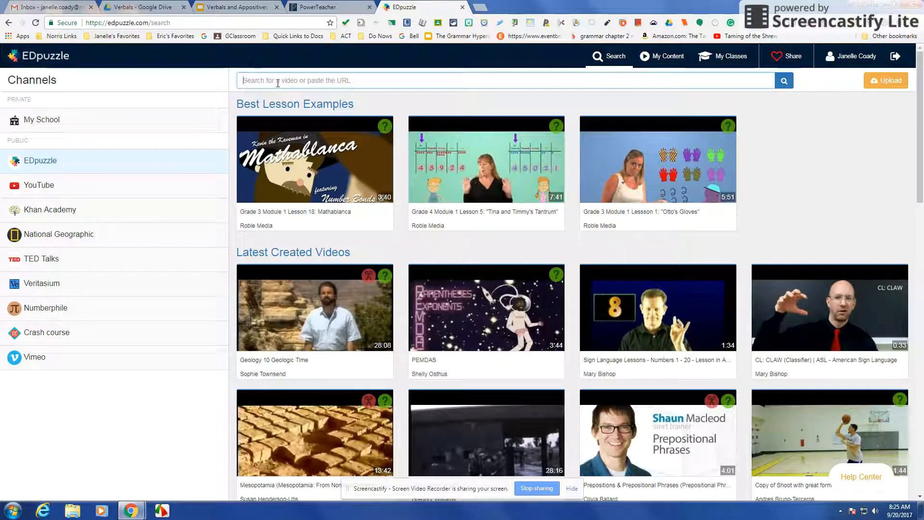
{"action": "type", "text": "verbals"}
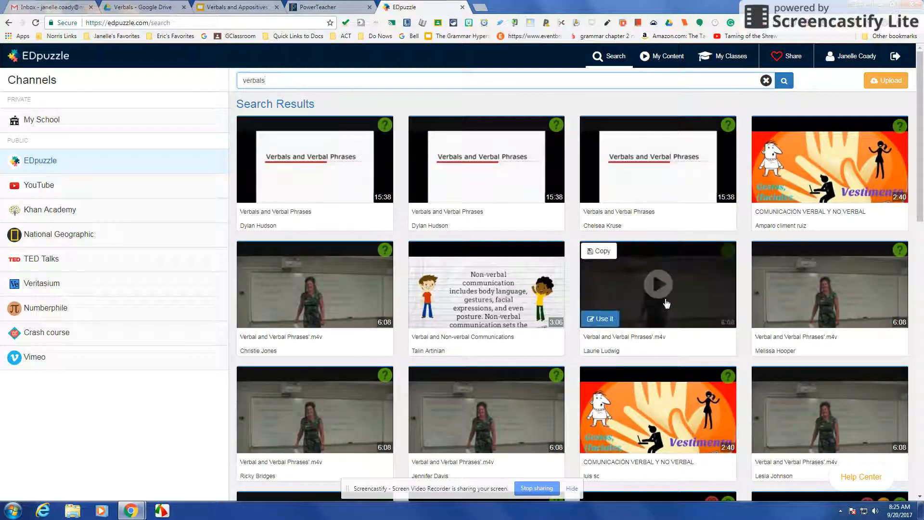
{"action": "scroll", "scroll_direction": "down", "scroll_amount": 3}
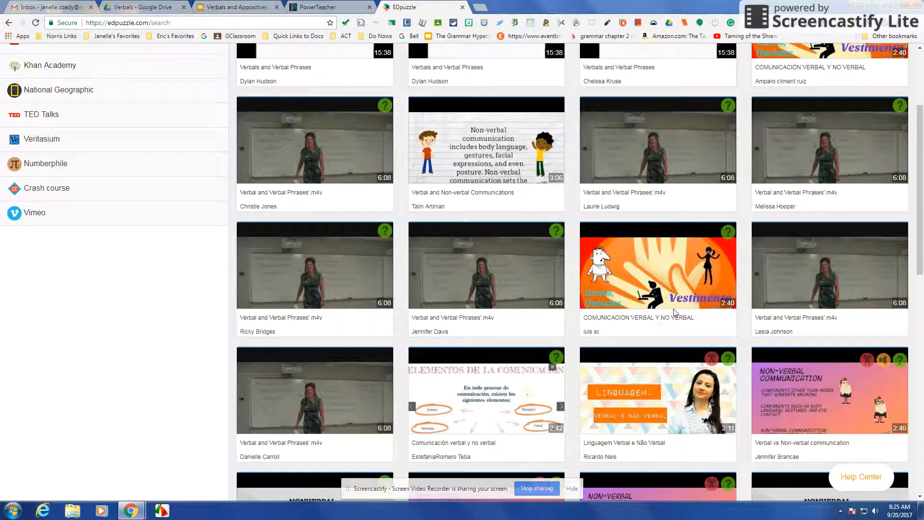
{"action": "scroll", "scroll_direction": "up", "scroll_amount": 3}
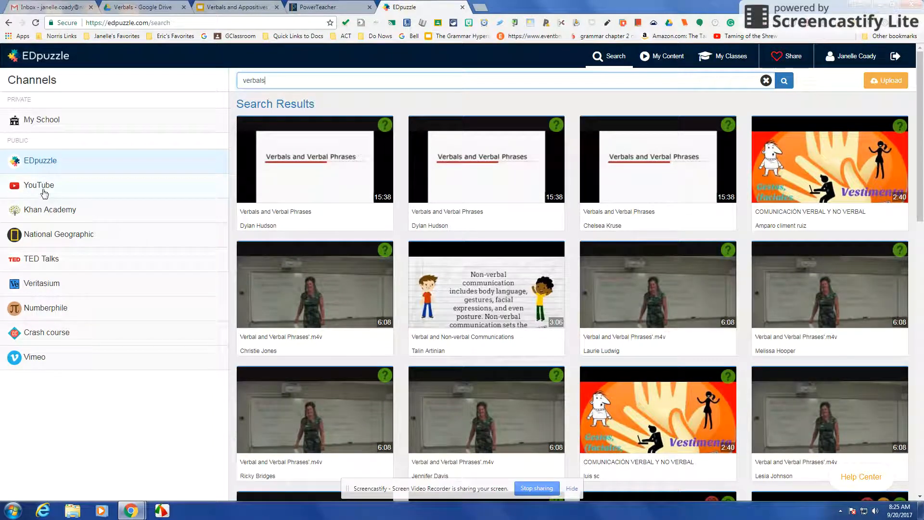
- Compare verbals results across YouTube, Khan Academy and another channel, then scroll YouTube's list
{"action": "left_click", "coordinate": [39, 185]}
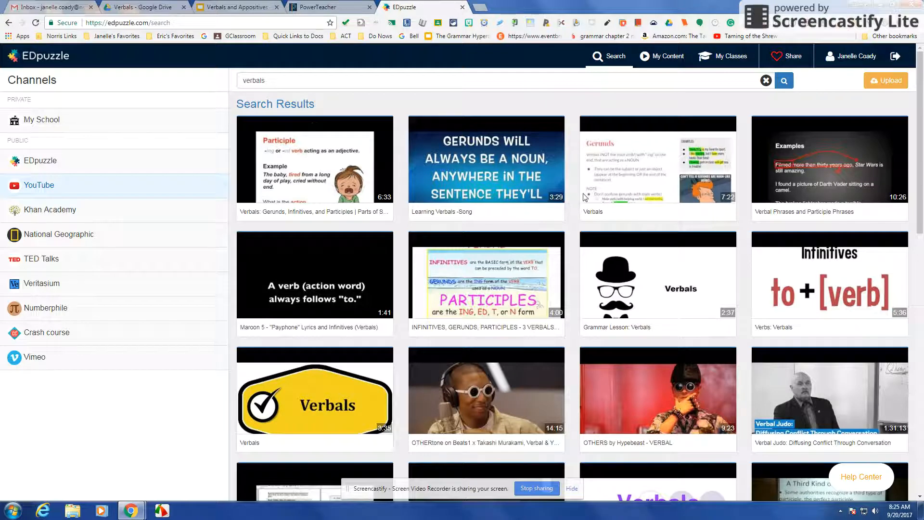
{"action": "mouse_move", "coordinate": [75, 214]}
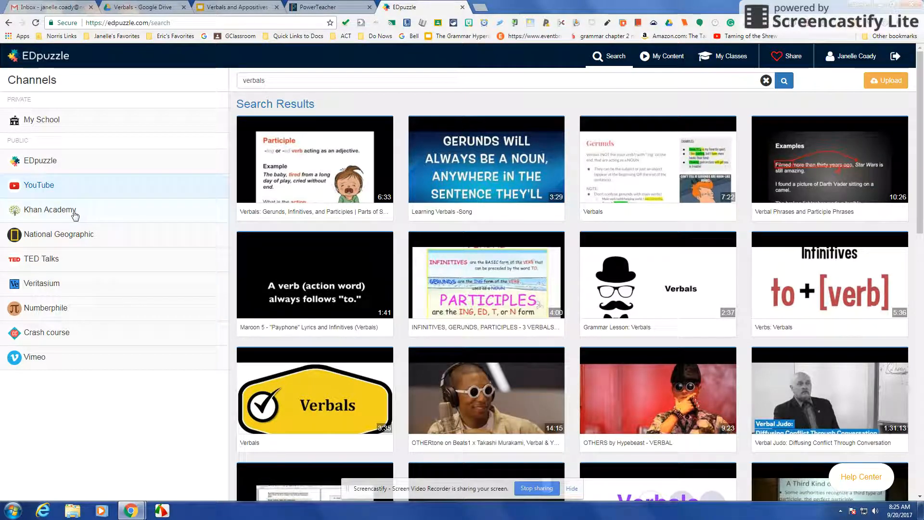
{"action": "left_click", "coordinate": [50, 209]}
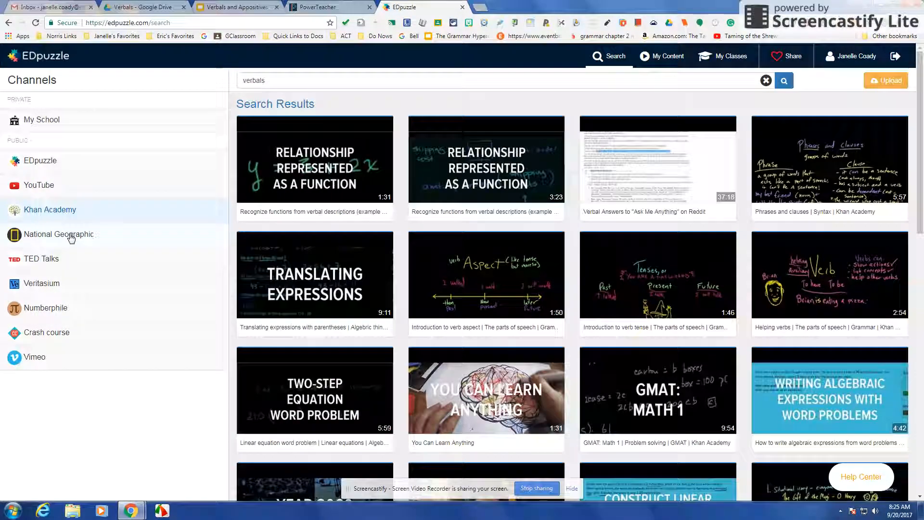
{"action": "left_click", "coordinate": [42, 258]}
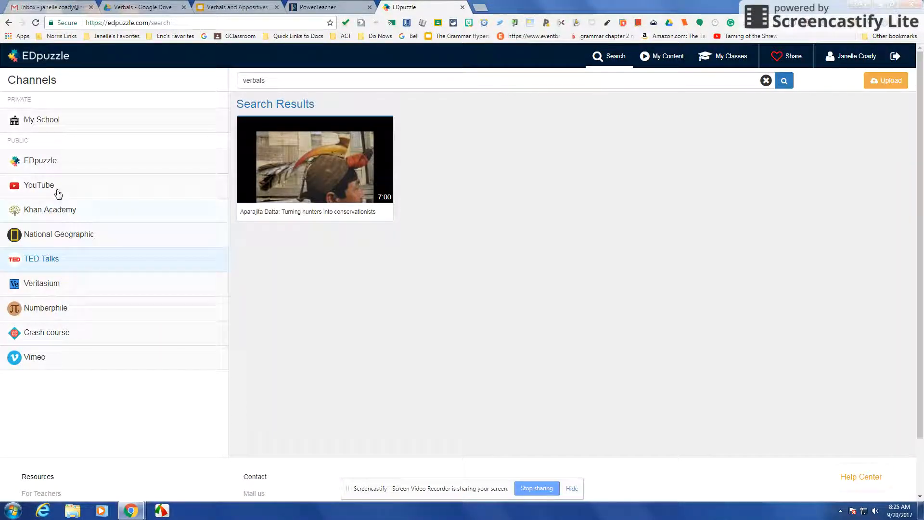
{"action": "left_click", "coordinate": [39, 184]}
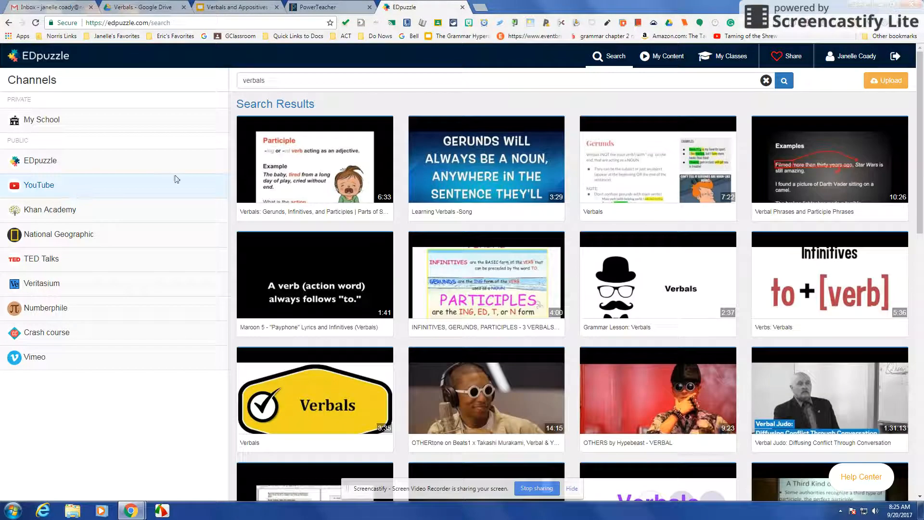
{"action": "mouse_move", "coordinate": [486, 161]}
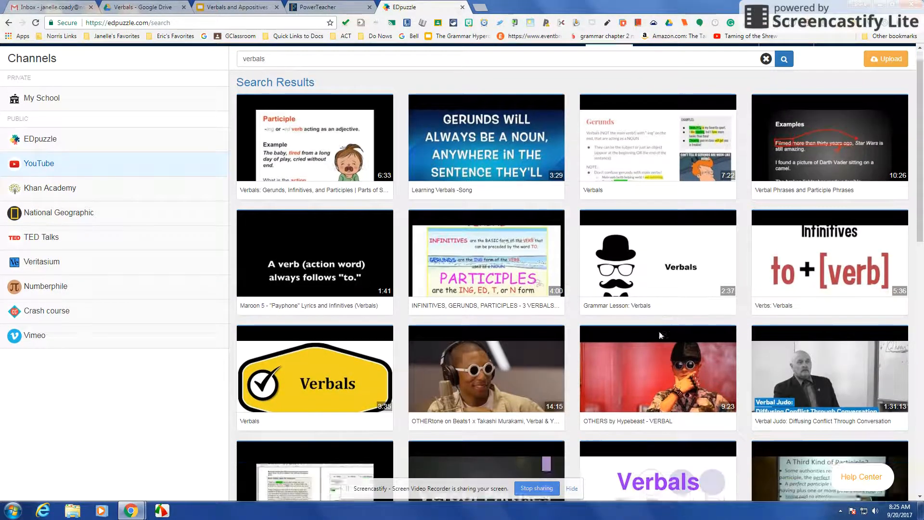
{"action": "scroll", "scroll_direction": "down", "scroll_amount": 3}
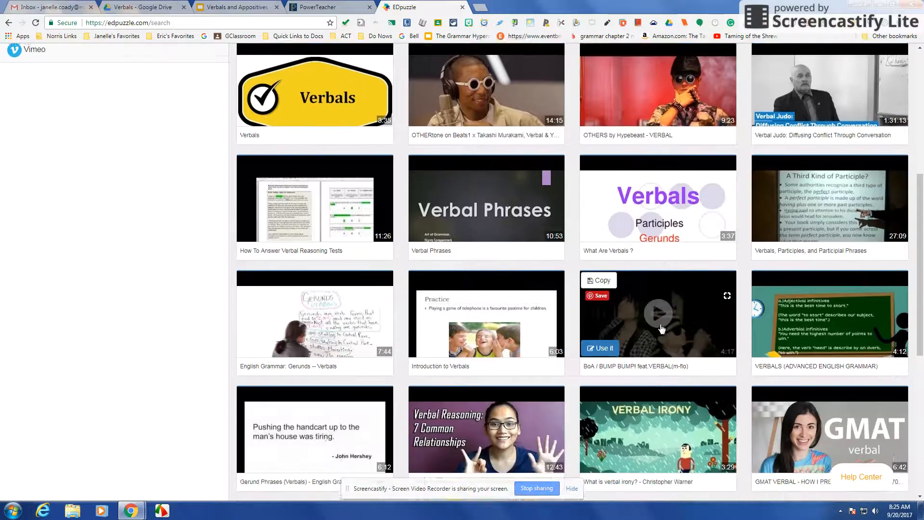
{"action": "scroll", "scroll_direction": "down", "scroll_amount": 3}
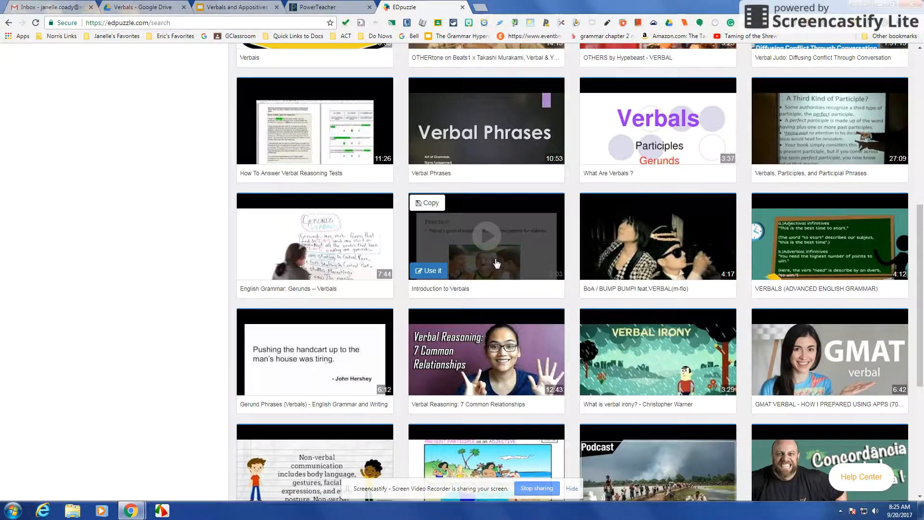
{"action": "scroll", "scroll_direction": "up", "scroll_amount": 3}
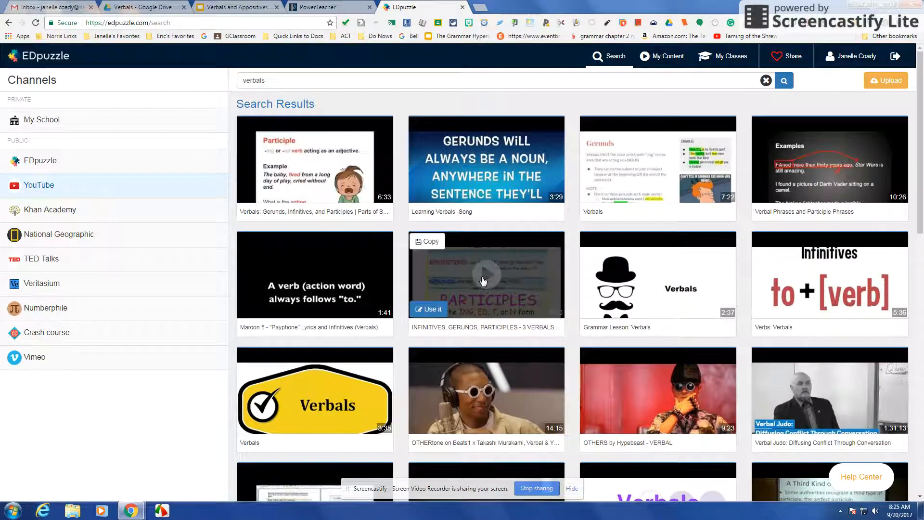
{"action": "mouse_move", "coordinate": [321, 165]}
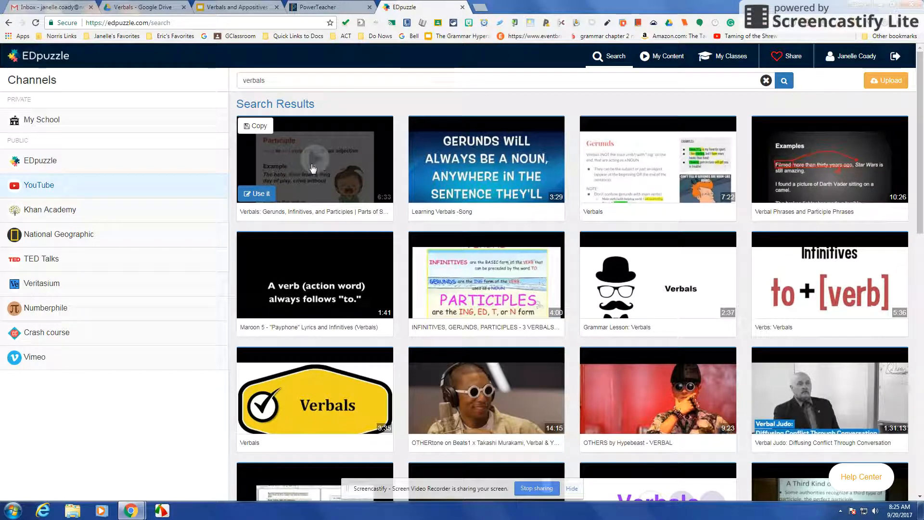
{"action": "mouse_move", "coordinate": [259, 194]}
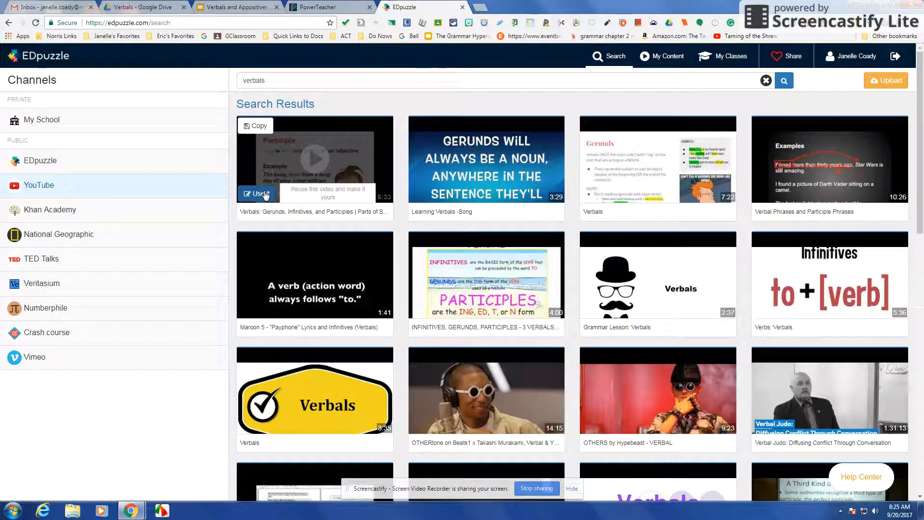
{"action": "mouse_move", "coordinate": [306, 163]}
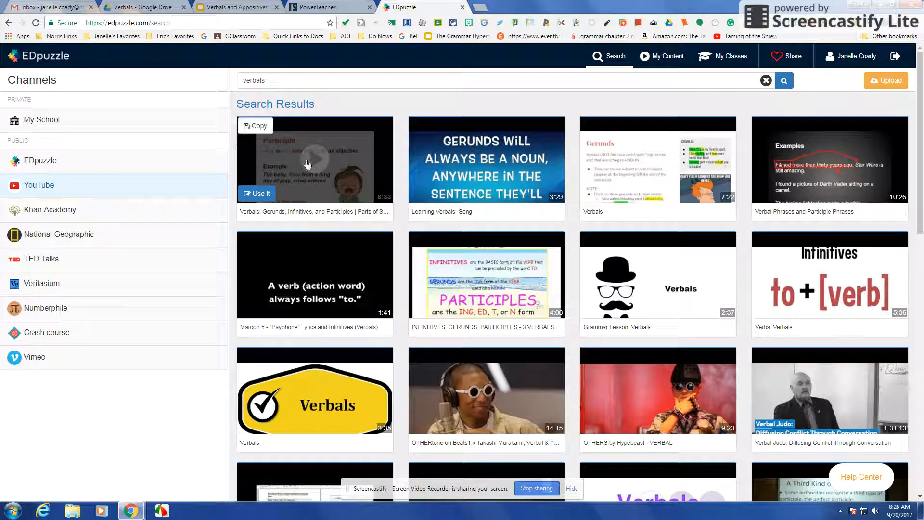
- Preview 'Verbals: Gerunds, Infinitives, and Participles' and choose 'Use it' for a new lesson
{"action": "left_click", "coordinate": [314, 160]}
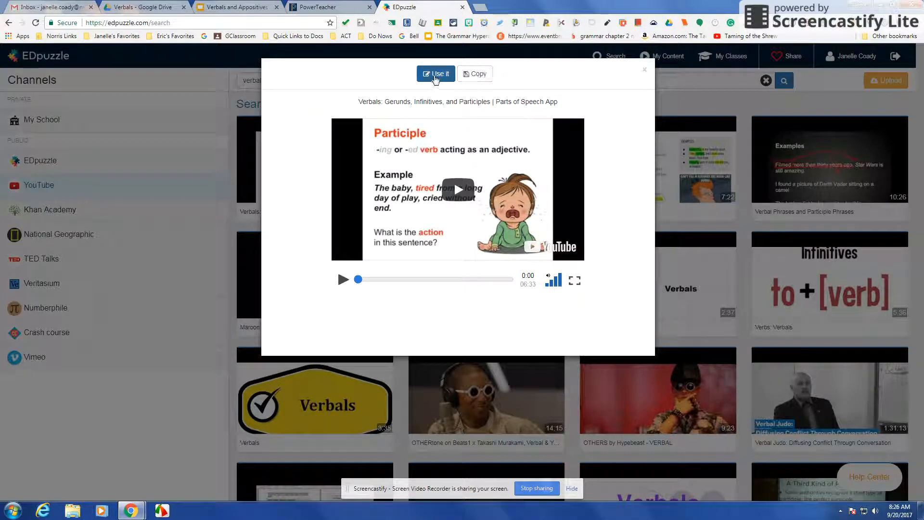
{"action": "left_click", "coordinate": [436, 73]}
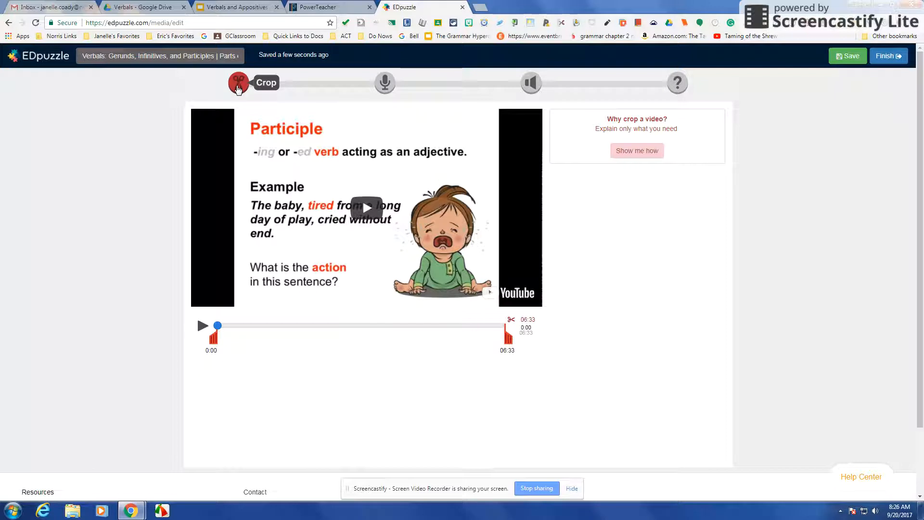
{"action": "mouse_move", "coordinate": [277, 132]}
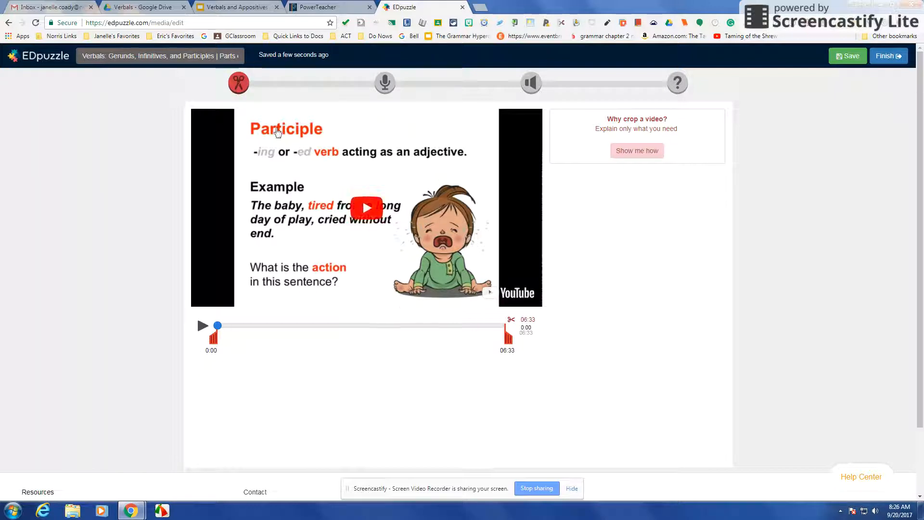
{"action": "mouse_move", "coordinate": [383, 83]}
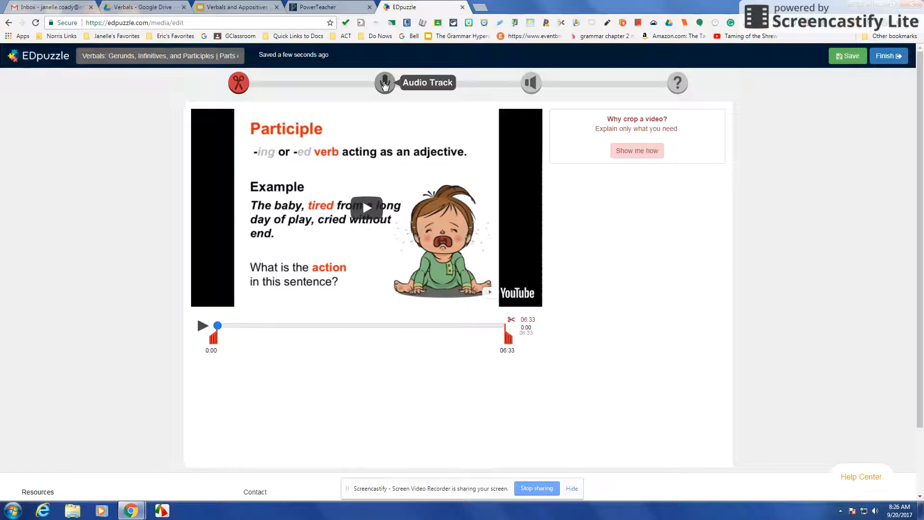
- Go to the Audio Track step and test starting and stopping a voiceover recording
{"action": "left_click", "coordinate": [385, 82]}
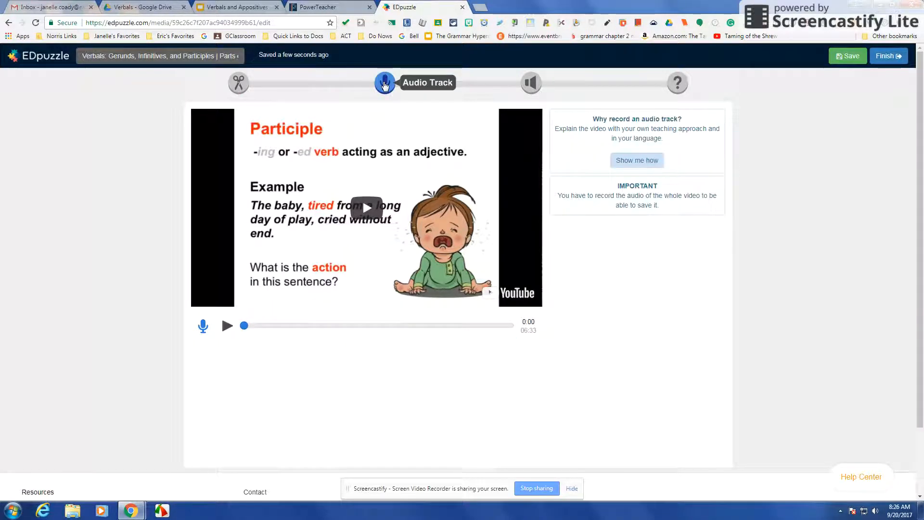
{"action": "left_click", "coordinate": [228, 325]}
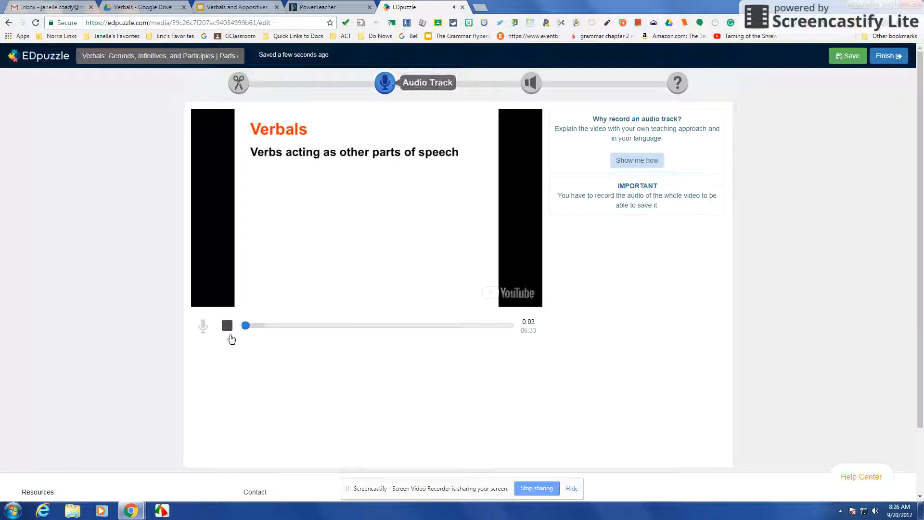
{"action": "left_click", "coordinate": [227, 325]}
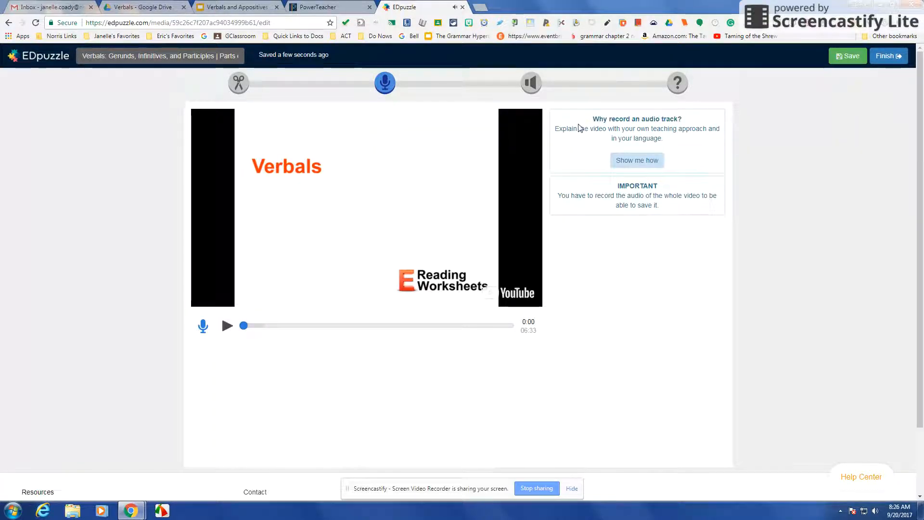
{"action": "mouse_move", "coordinate": [711, 144]}
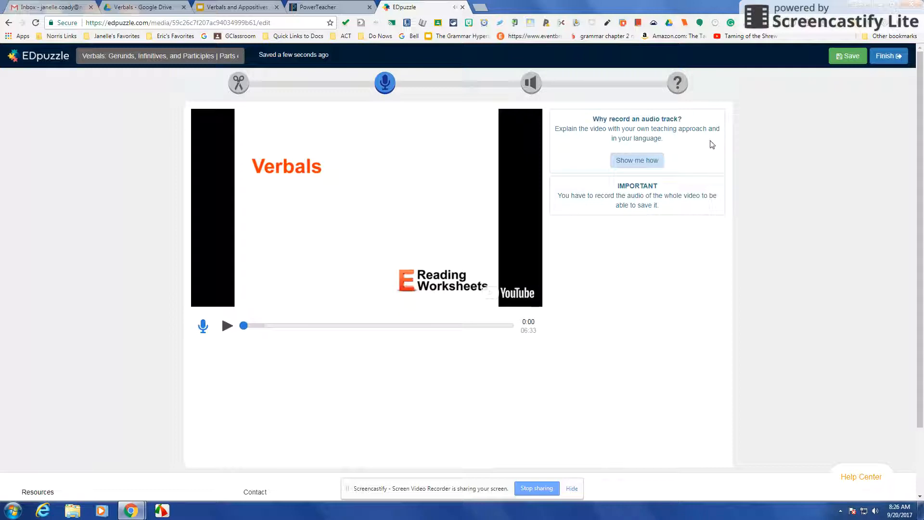
{"action": "mouse_move", "coordinate": [530, 82]}
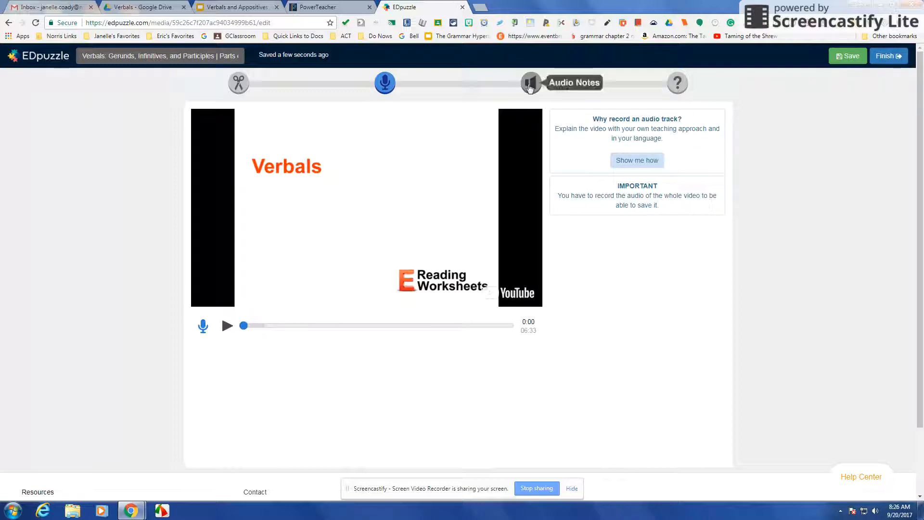
{"action": "mouse_move", "coordinate": [677, 82]}
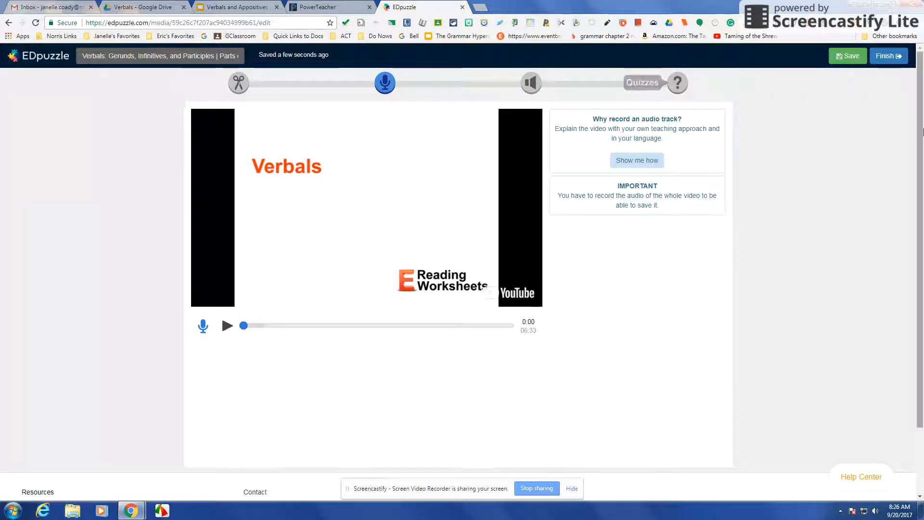
{"action": "mouse_move", "coordinate": [888, 56]}
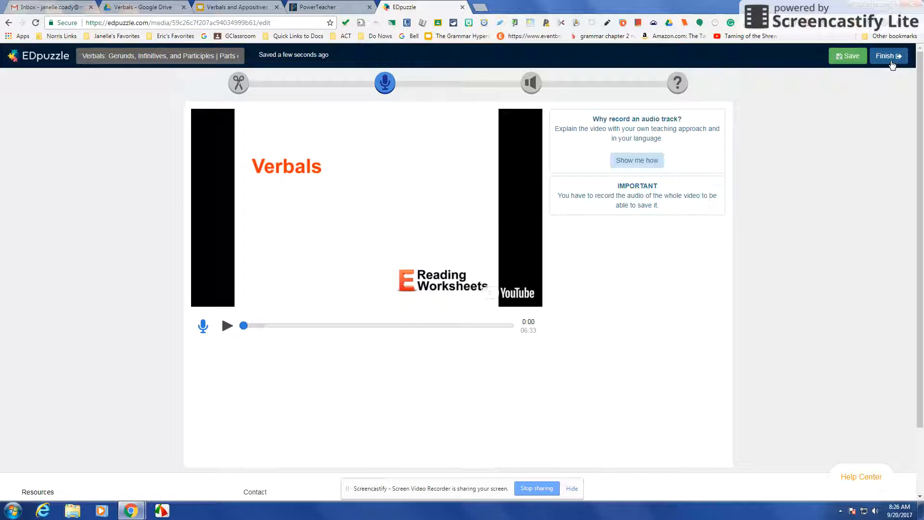
{"action": "mouse_move", "coordinate": [577, 234]}
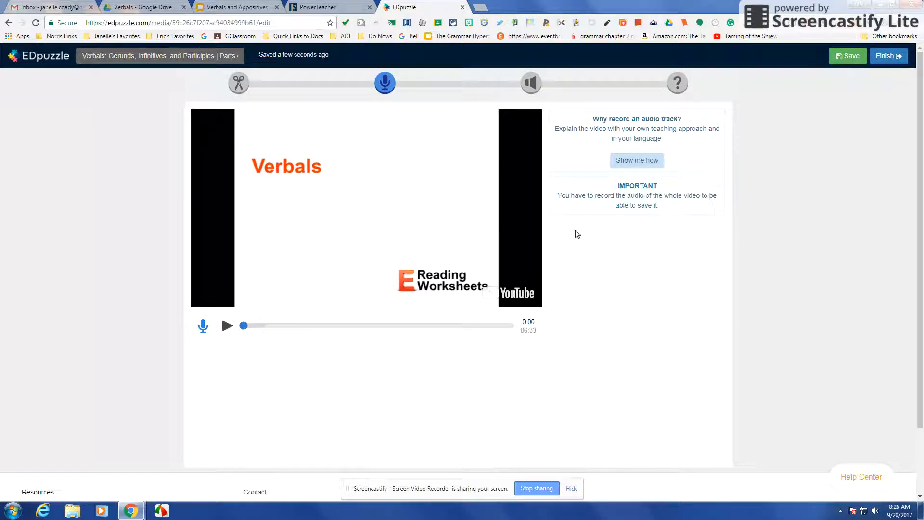
{"action": "mouse_move", "coordinate": [593, 258]}
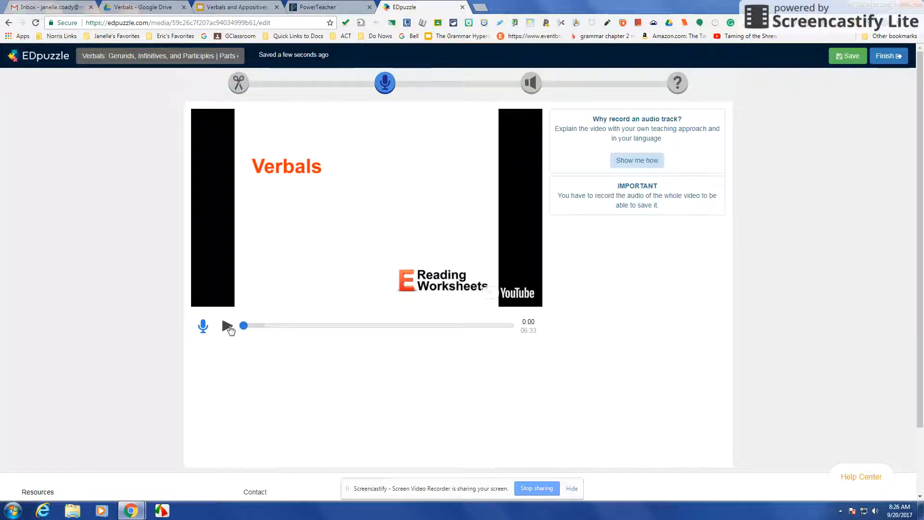
{"action": "left_click", "coordinate": [228, 326]}
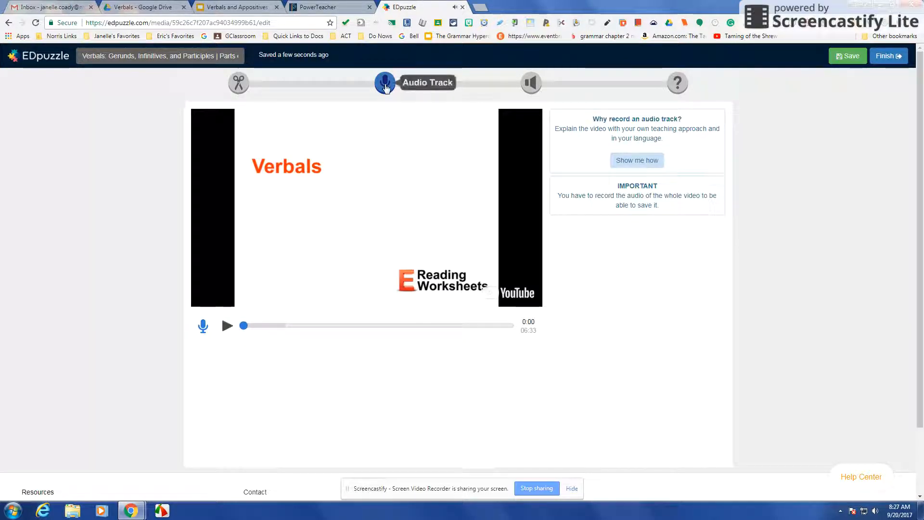
{"action": "mouse_move", "coordinate": [530, 82]}
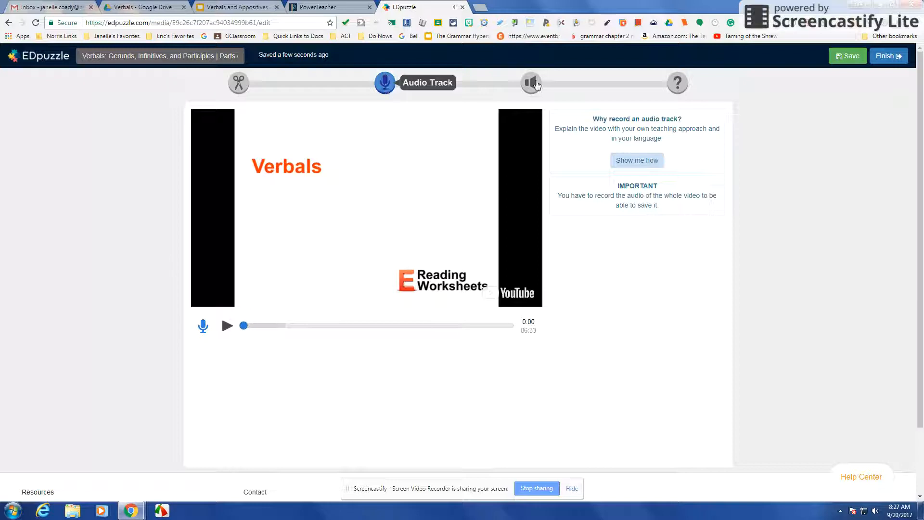
{"action": "mouse_move", "coordinate": [677, 83]}
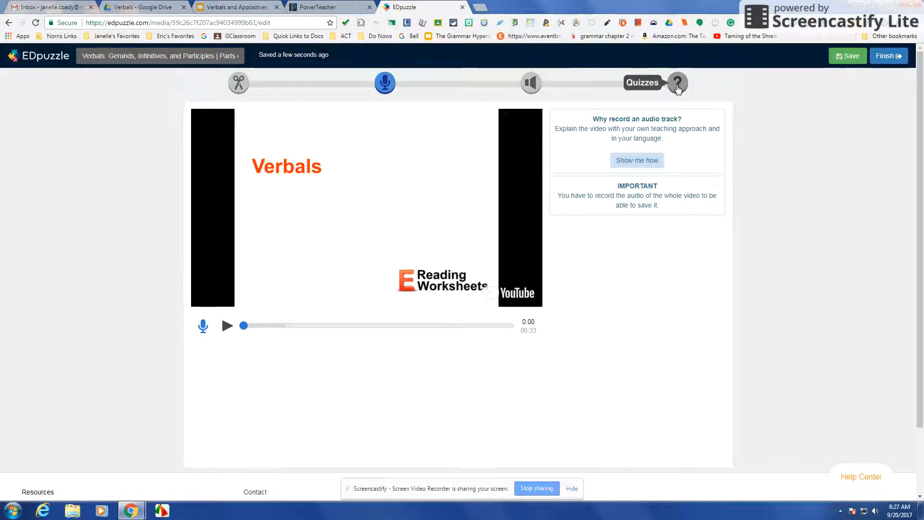
- Switch to the Quizzes step and play the Verbals video to 0:29
{"action": "left_click", "coordinate": [676, 82]}
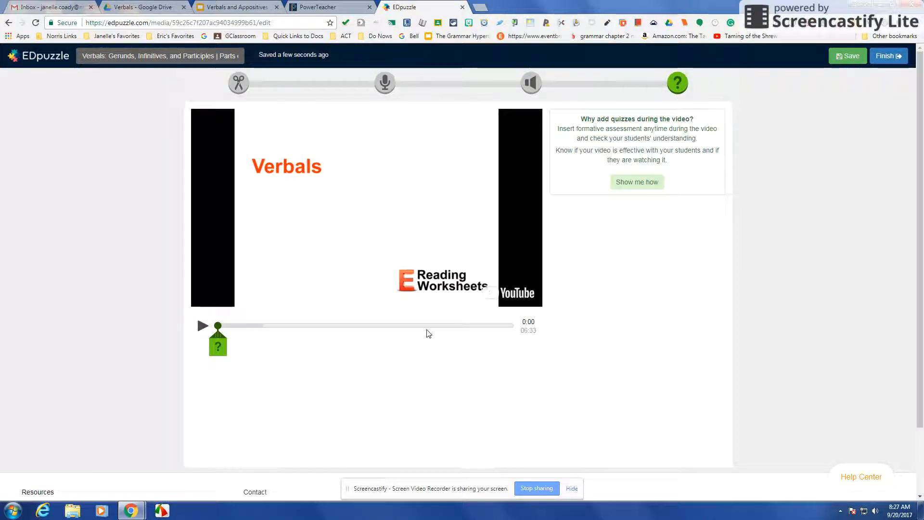
{"action": "mouse_move", "coordinate": [218, 343]}
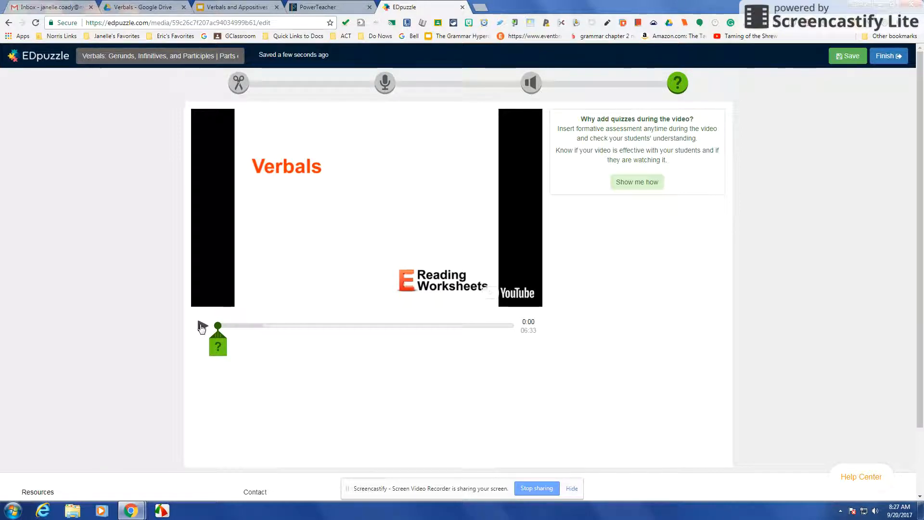
{"action": "left_click", "coordinate": [218, 325]}
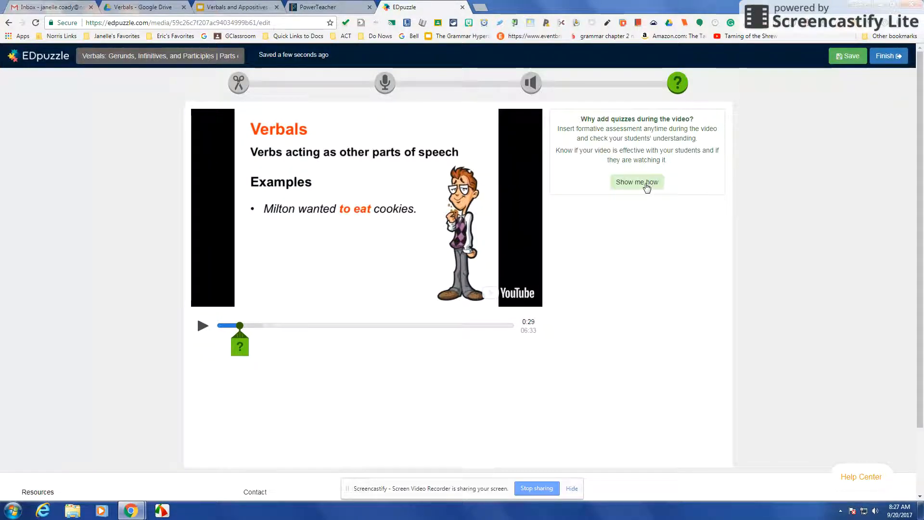
{"action": "mouse_move", "coordinate": [636, 149]}
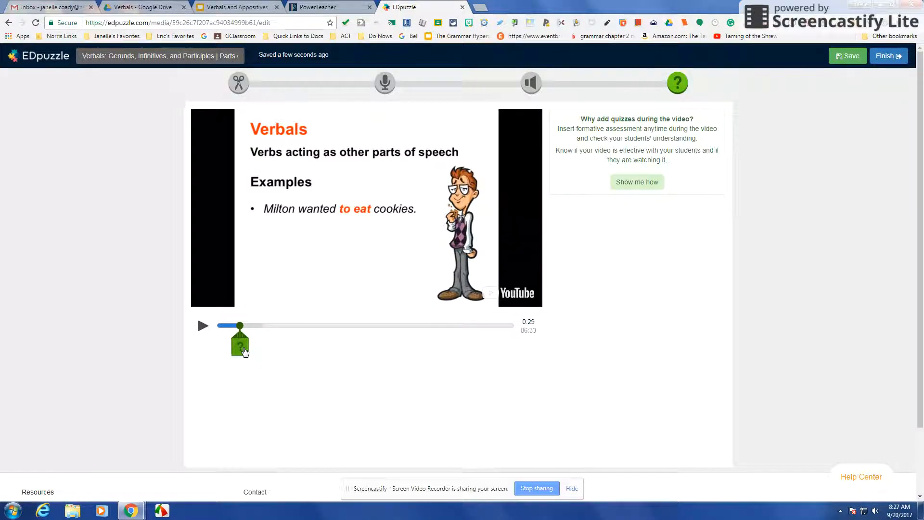
- Create a multiple-choice question at 0:29 with four answer choices
{"action": "left_click", "coordinate": [238, 343]}
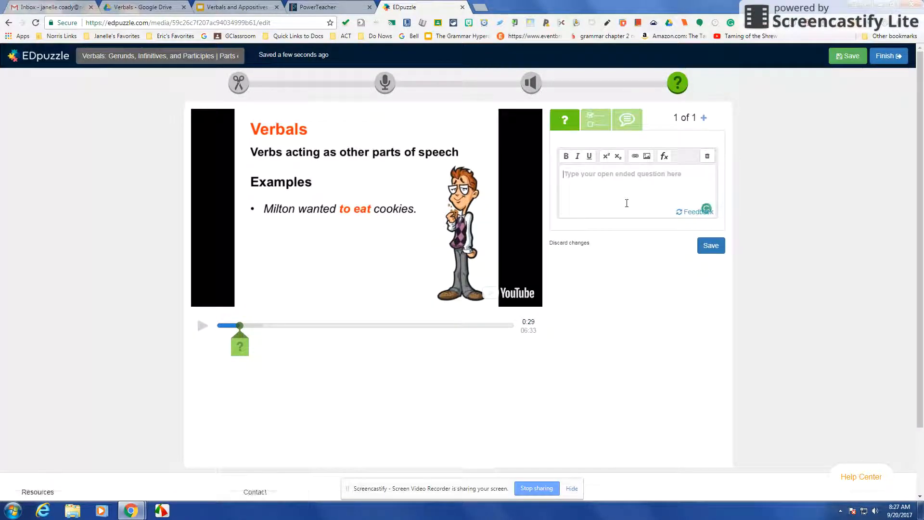
{"action": "mouse_move", "coordinate": [564, 120]}
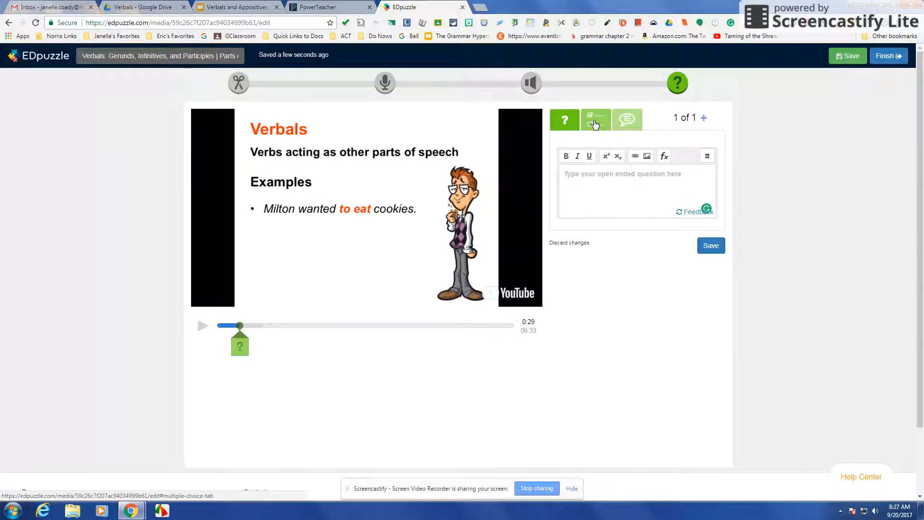
{"action": "left_click", "coordinate": [596, 120]}
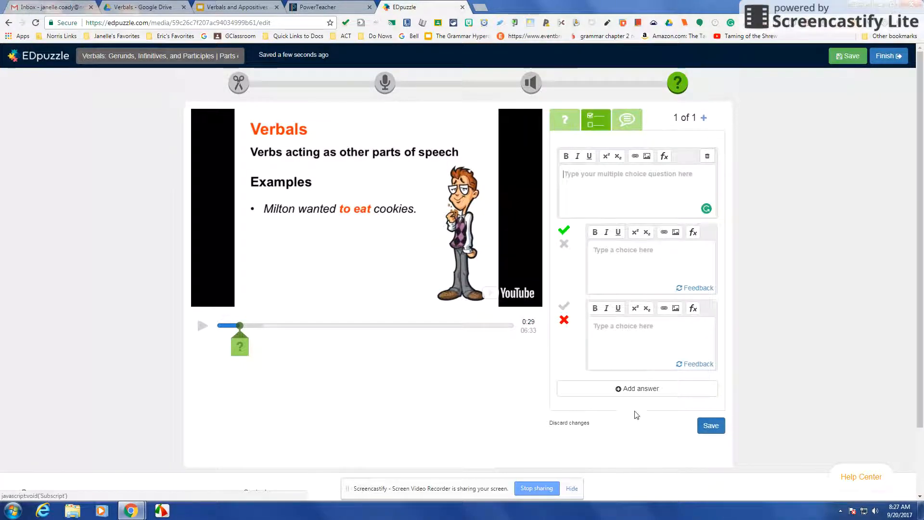
{"action": "left_click", "coordinate": [636, 388]}
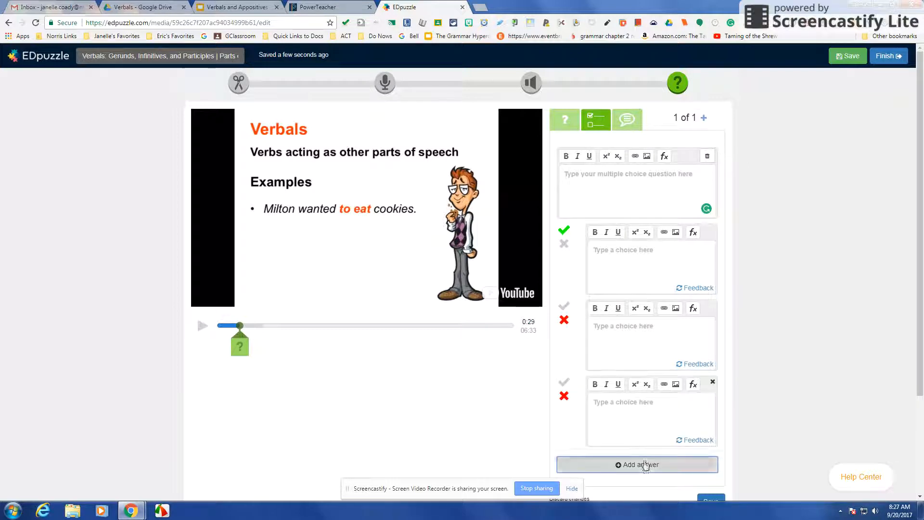
{"action": "left_click", "coordinate": [636, 465]}
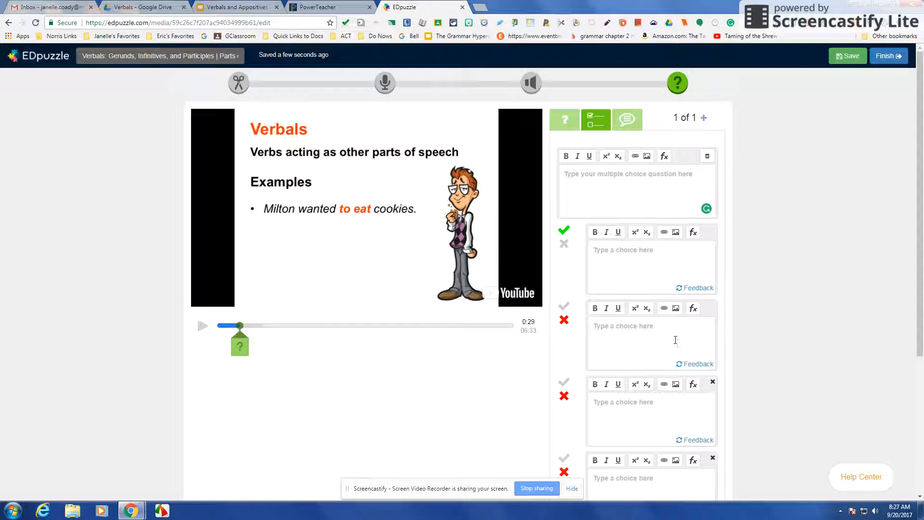
{"action": "mouse_move", "coordinate": [666, 335]}
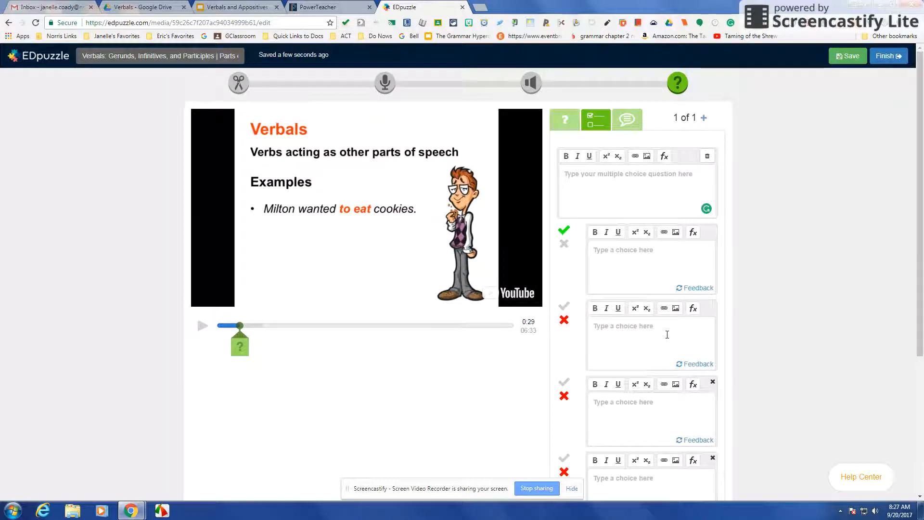
- Save a 0:29 comment: 'Remember… is acting as another part of speech, not a verb.'
{"action": "left_click", "coordinate": [626, 120]}
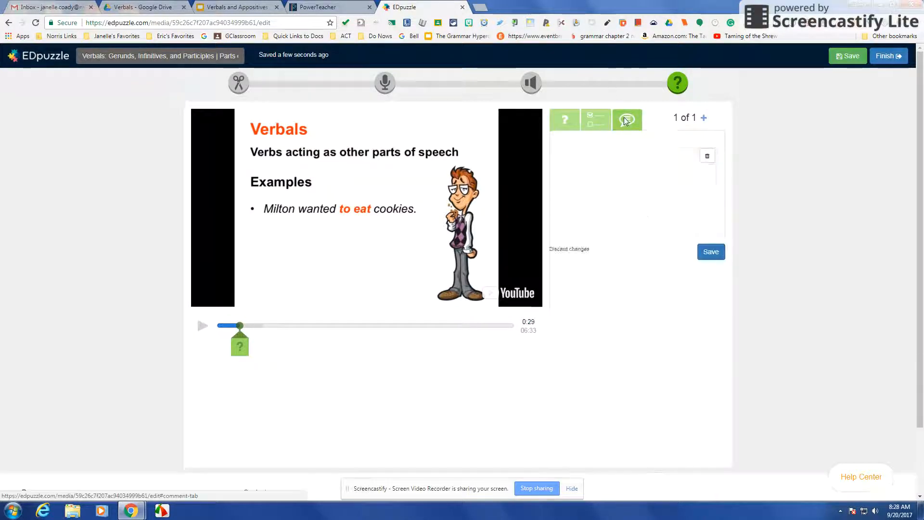
{"action": "left_click", "coordinate": [627, 119]}
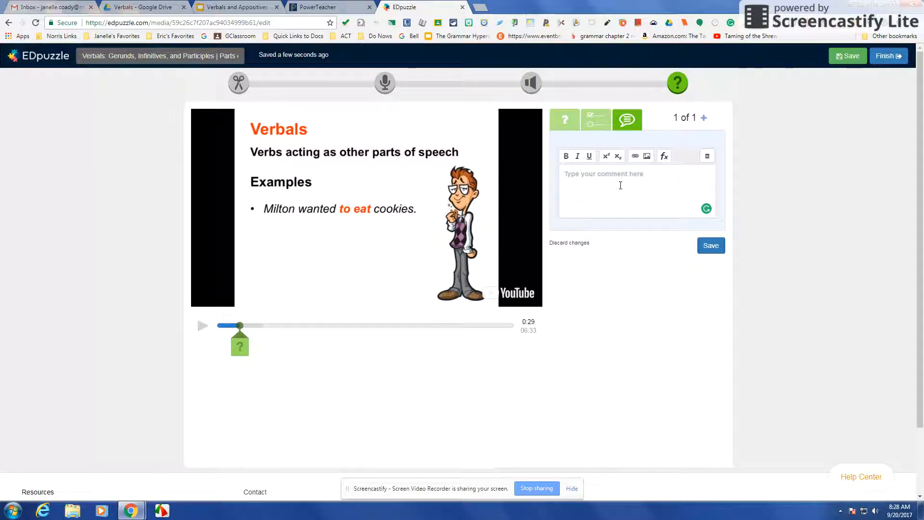
{"action": "mouse_move", "coordinate": [564, 120]}
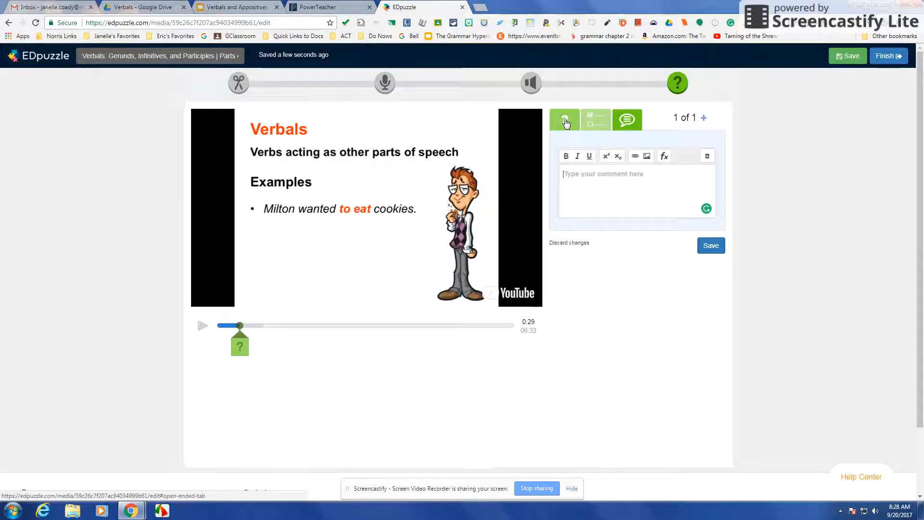
{"action": "left_click", "coordinate": [627, 120]}
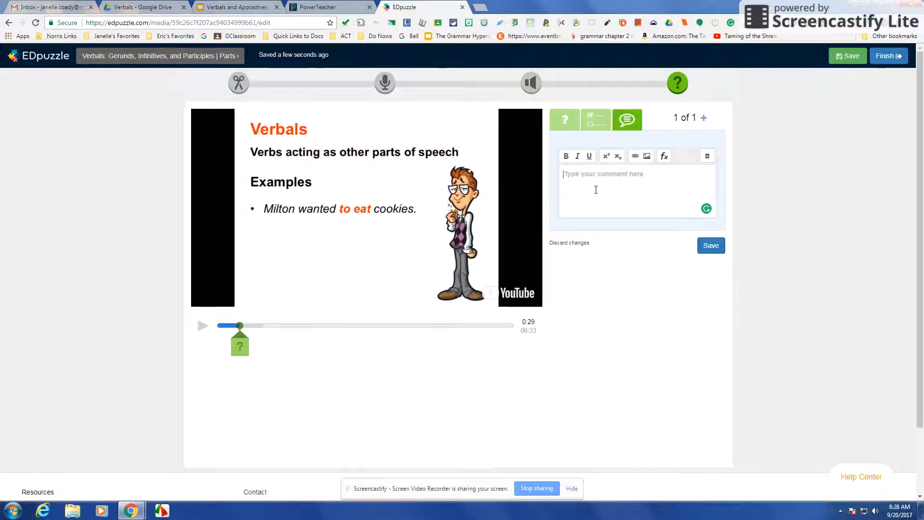
{"action": "type", "text": "Remember, th"}
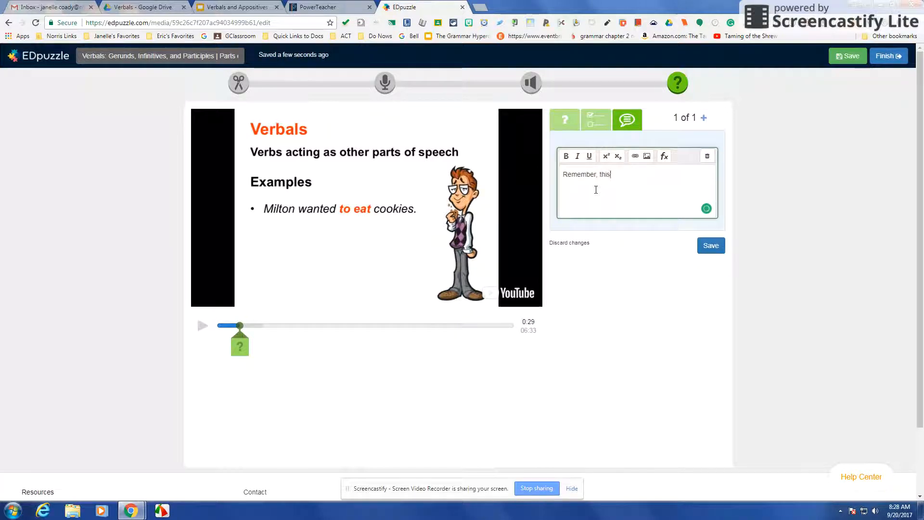
{"action": "type", "text": "is acti"}
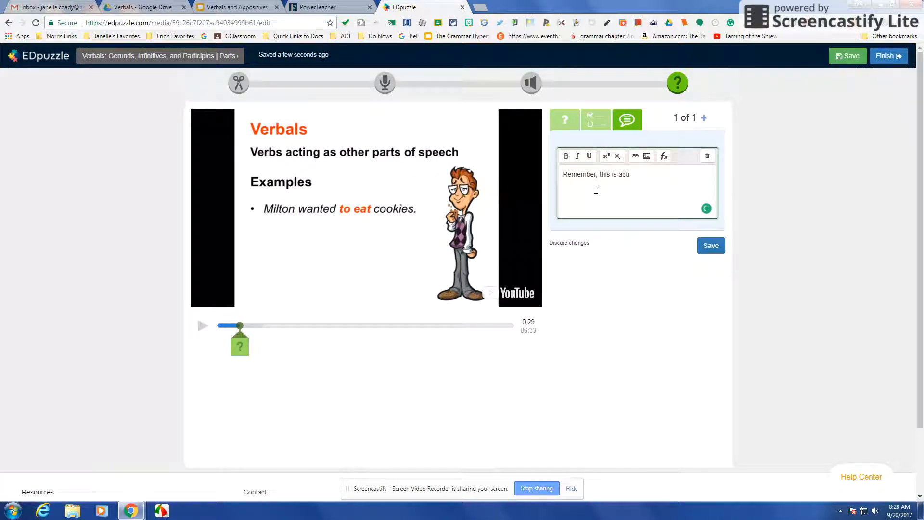
{"action": "type", "text": "ng as another part of speech,"}
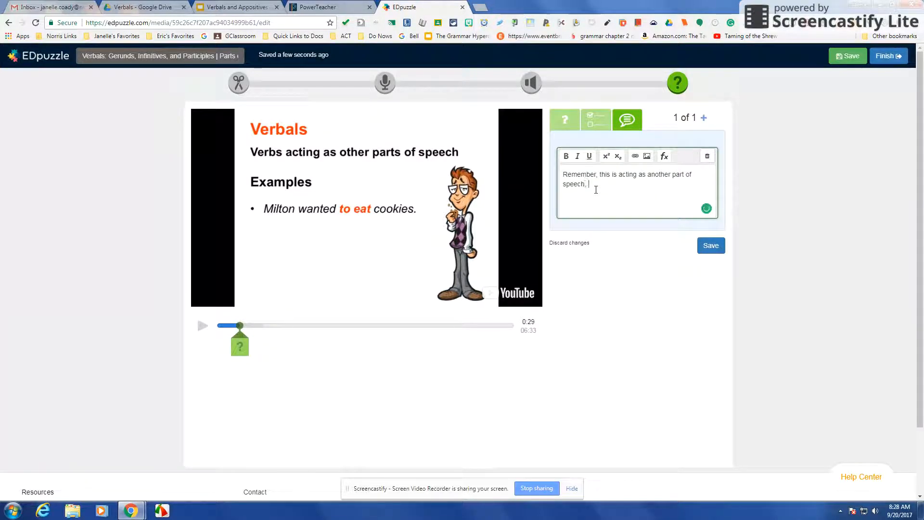
{"action": "type", "text": "not a verb."}
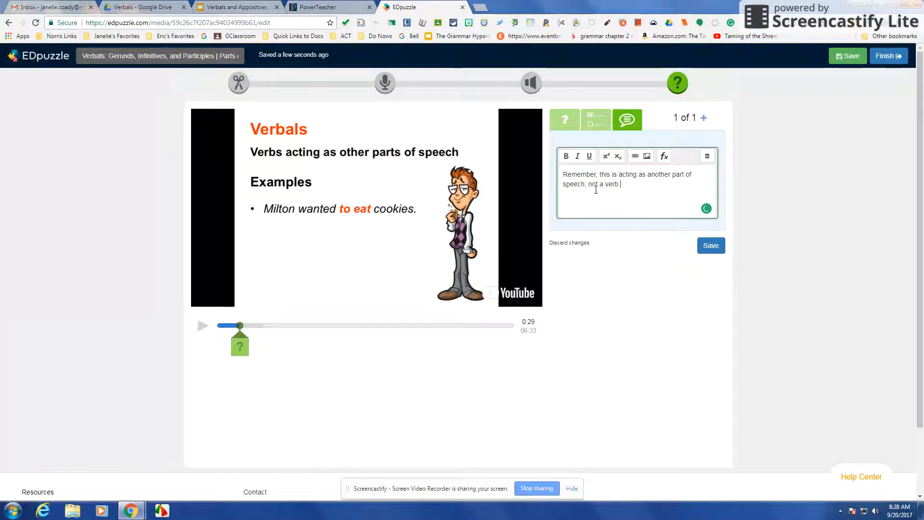
{"action": "left_click", "coordinate": [710, 245]}
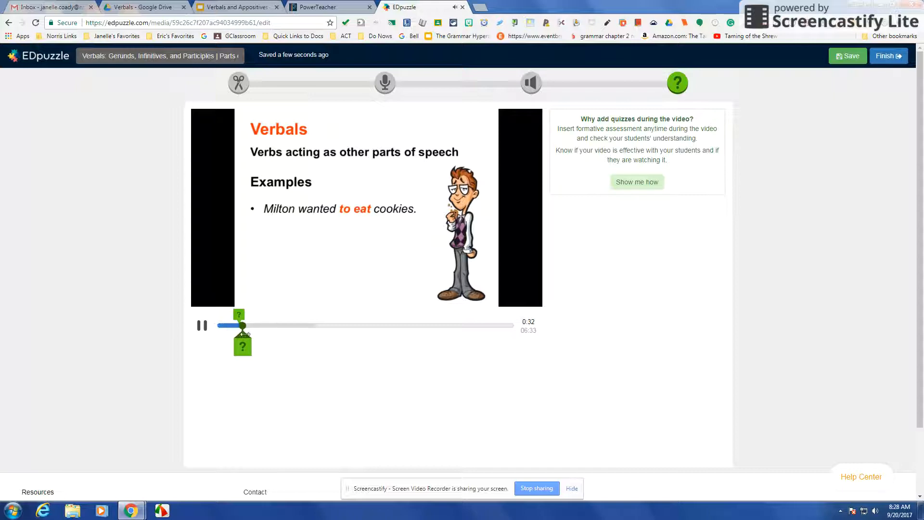
- Save a multiple-choice question at 0:34 with the second answer marked correct
{"action": "left_click", "coordinate": [242, 346]}
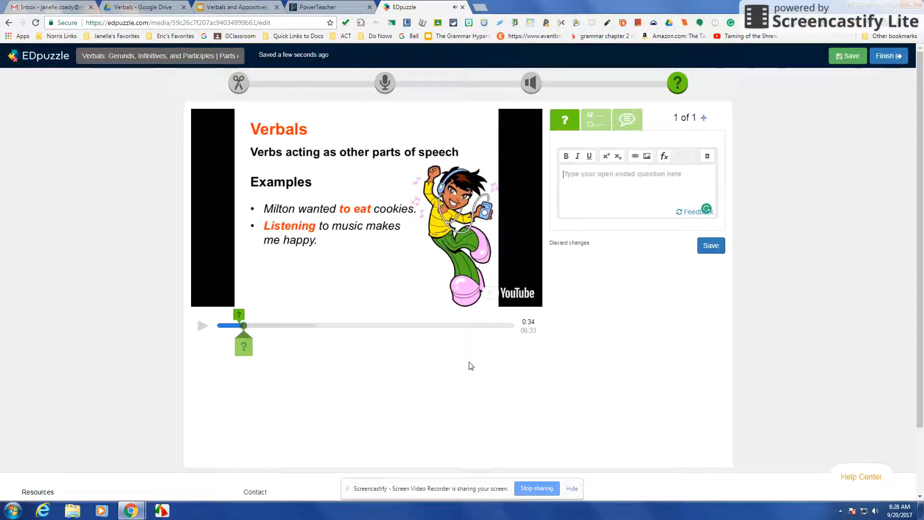
{"action": "left_click", "coordinate": [595, 120]}
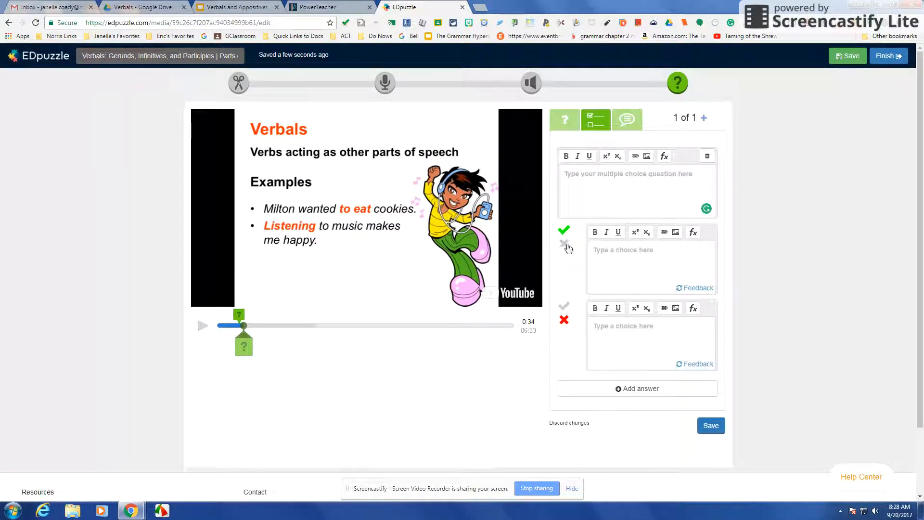
{"action": "left_click", "coordinate": [563, 308]}
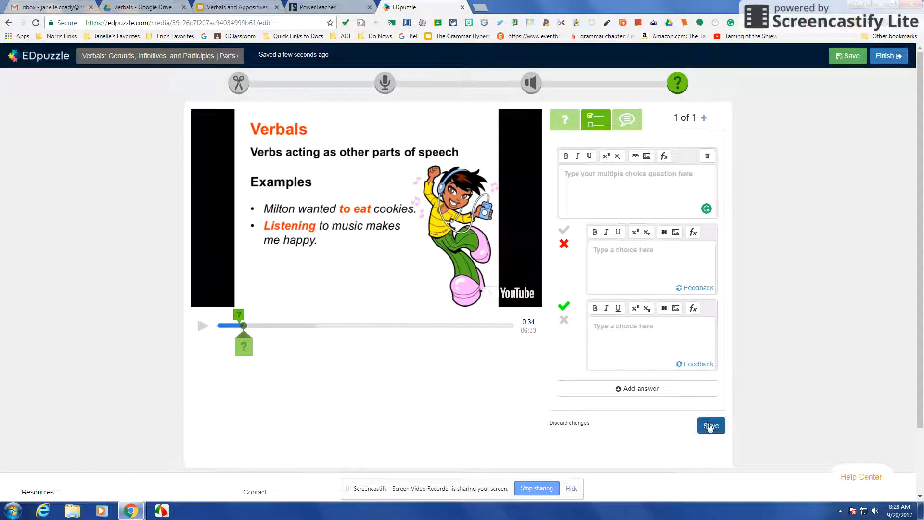
{"action": "left_click", "coordinate": [710, 425]}
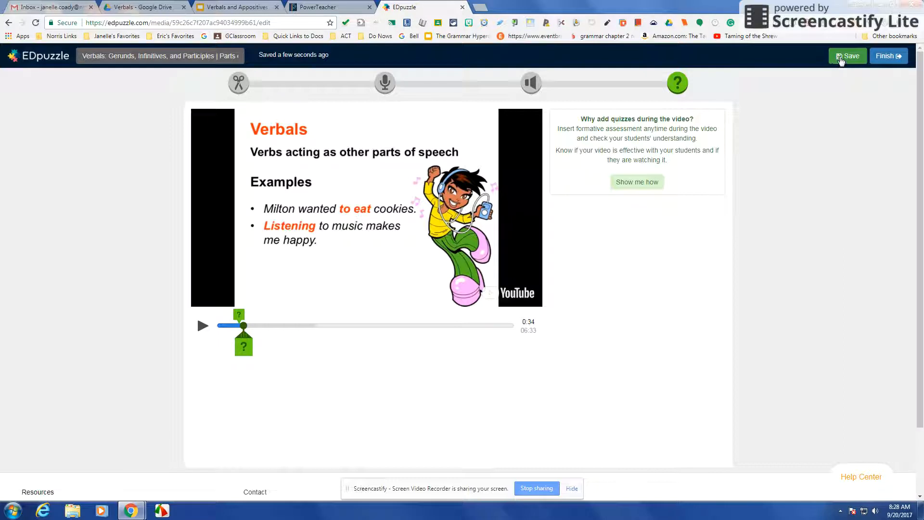
{"action": "mouse_move", "coordinate": [849, 56]}
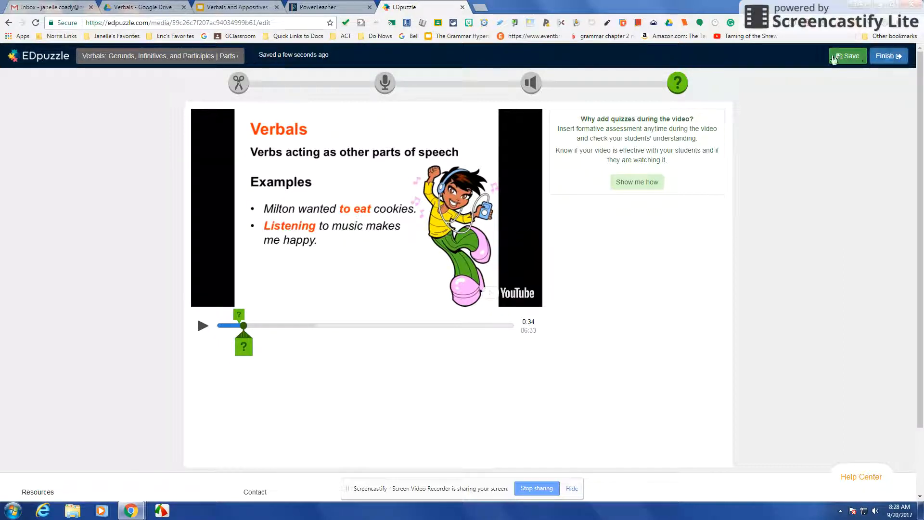
- Save and finish the Verbals video, choosing Later instead of assigning it
{"action": "left_click", "coordinate": [847, 56]}
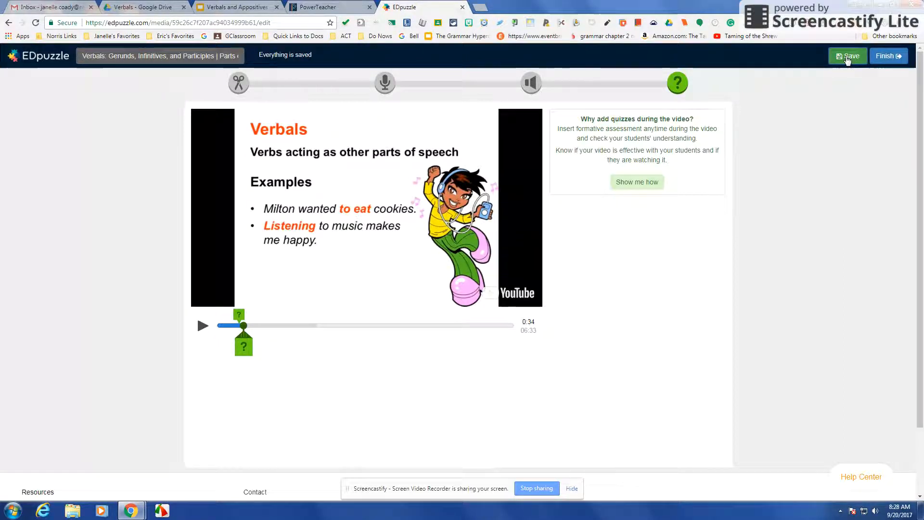
{"action": "left_click", "coordinate": [887, 56]}
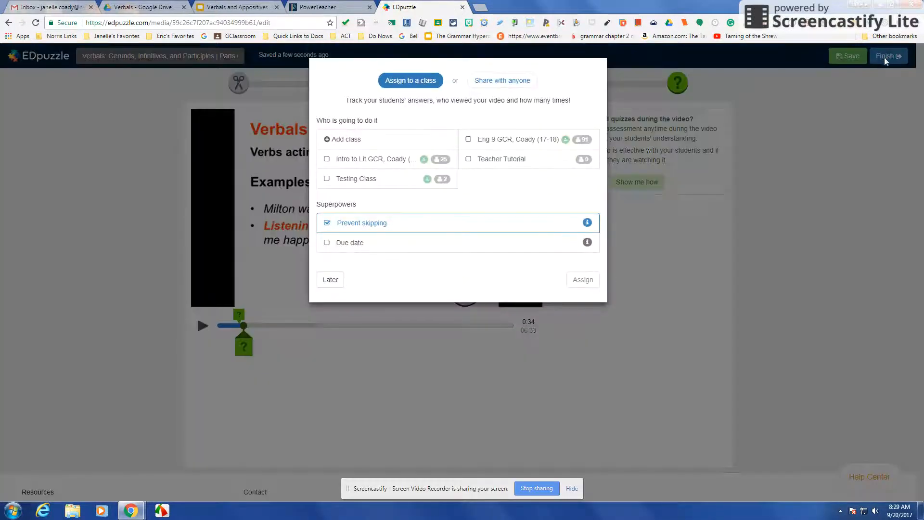
{"action": "mouse_move", "coordinate": [501, 80]}
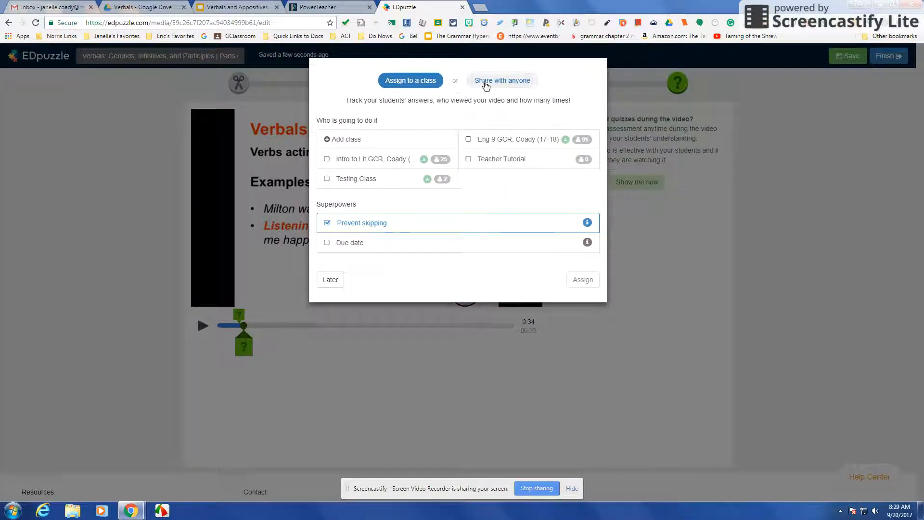
{"action": "mouse_move", "coordinate": [501, 80]}
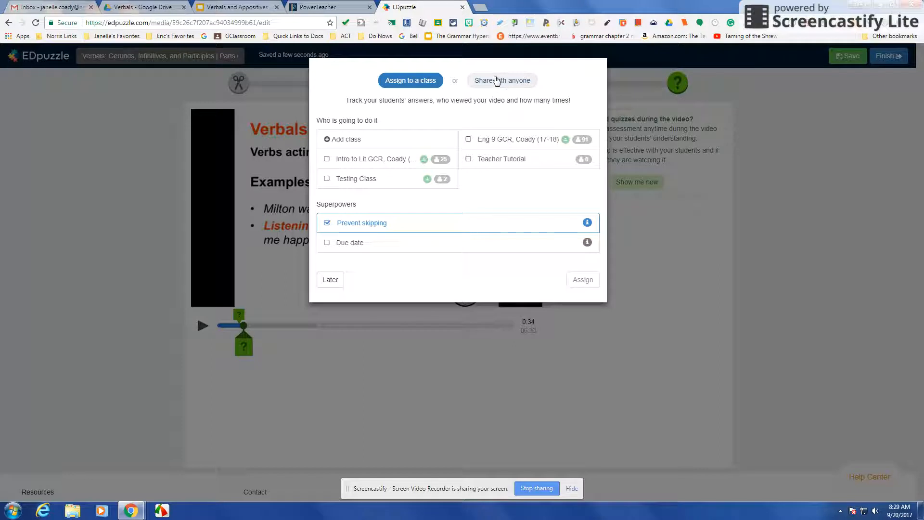
{"action": "mouse_move", "coordinate": [569, 204]}
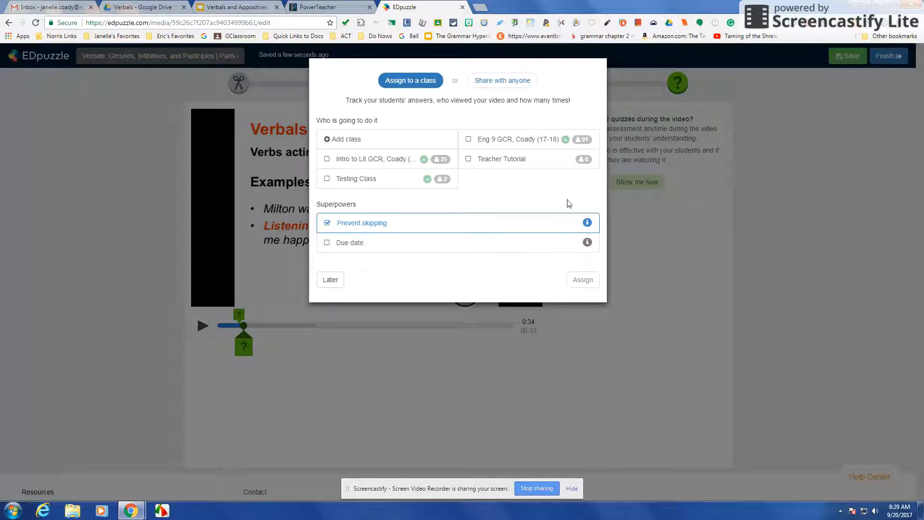
{"action": "mouse_move", "coordinate": [361, 260]}
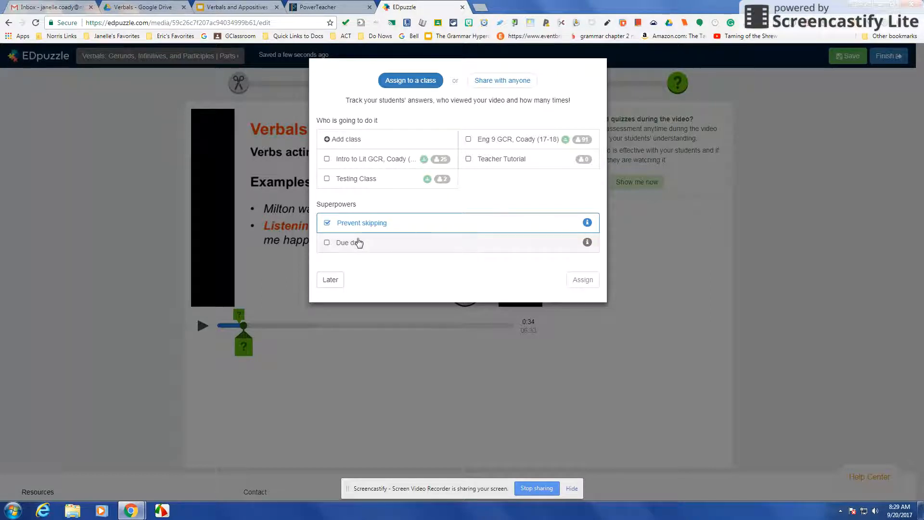
{"action": "mouse_move", "coordinate": [399, 255]}
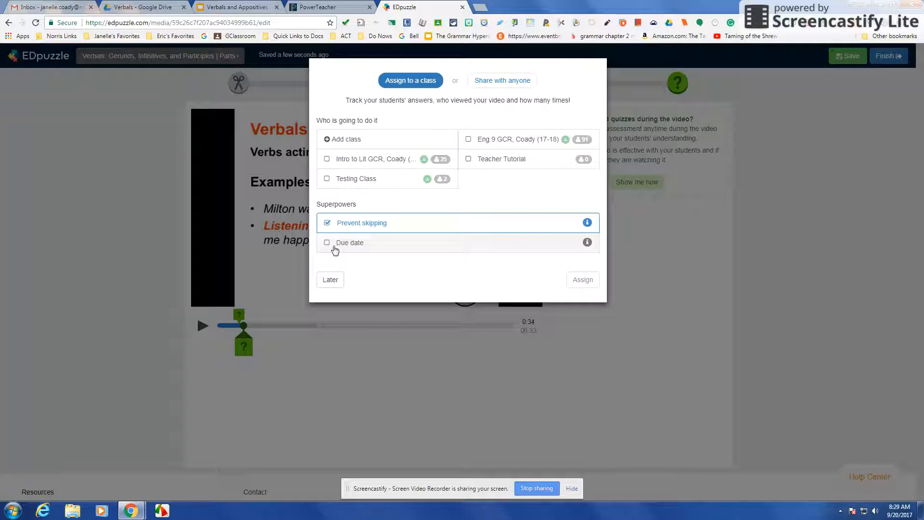
{"action": "mouse_move", "coordinate": [485, 22]}
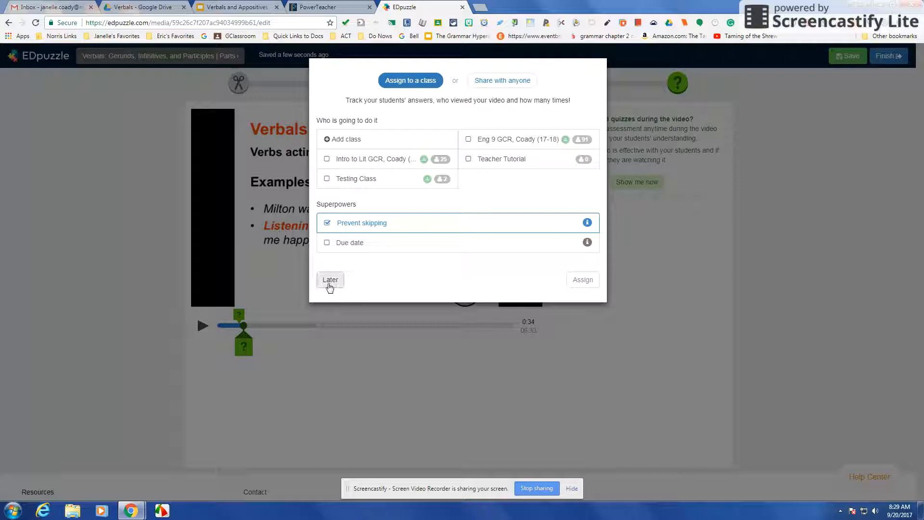
{"action": "left_click", "coordinate": [330, 279]}
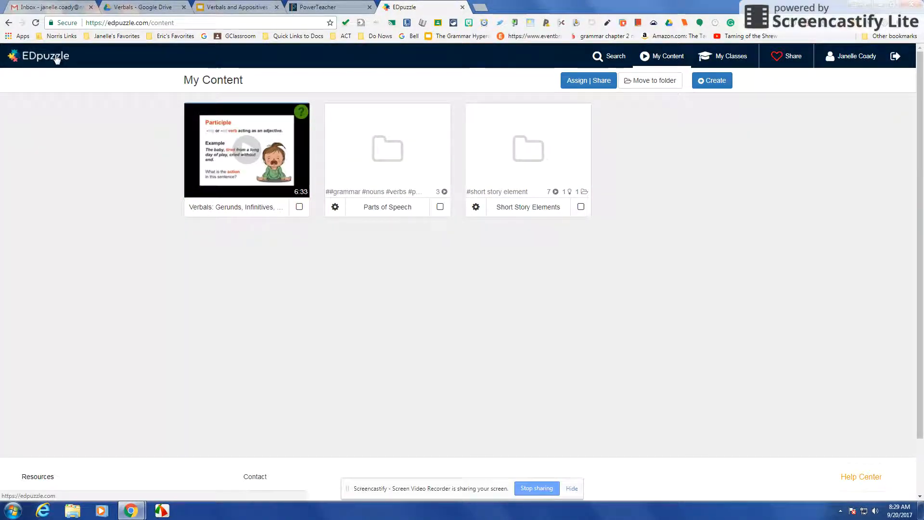
- Go to the classes overview to view Eng 9 GCR assignments like Noun Jobs
{"action": "left_click", "coordinate": [729, 56]}
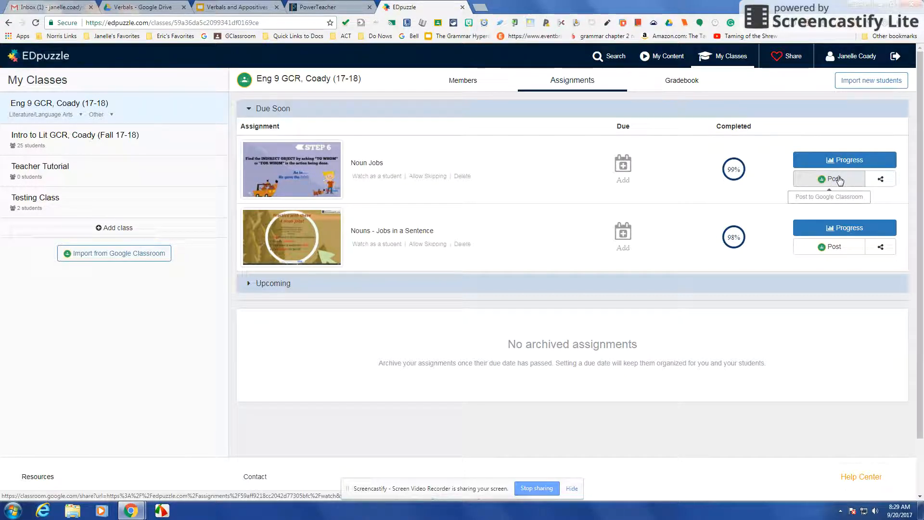
{"action": "mouse_move", "coordinate": [881, 178]}
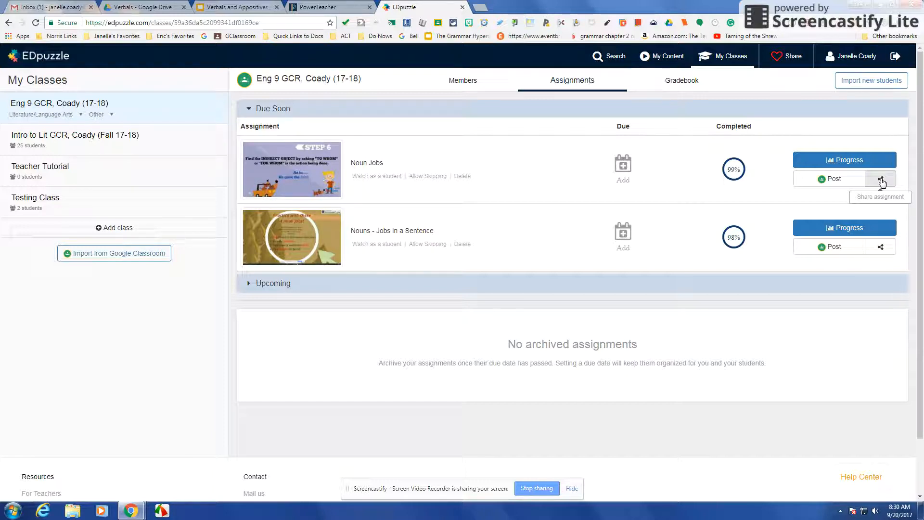
{"action": "mouse_move", "coordinate": [630, 38]}
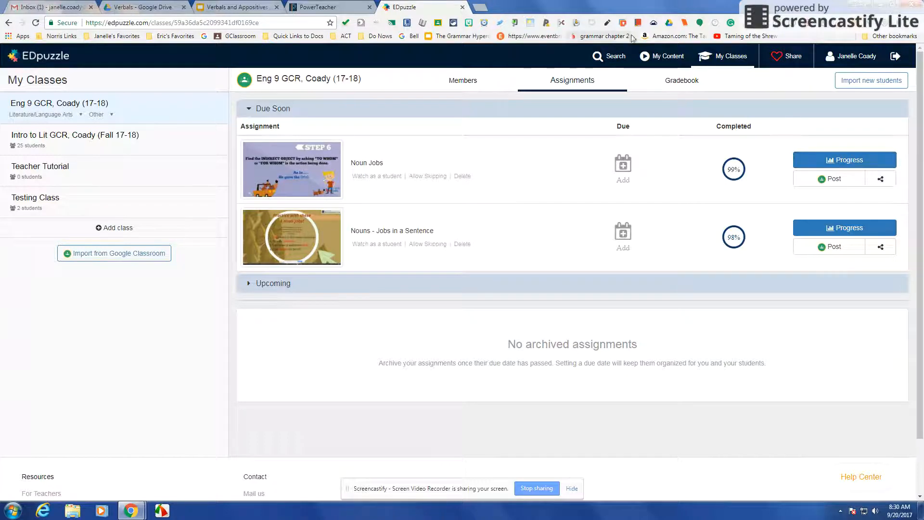
{"action": "mouse_move", "coordinate": [882, 178]}
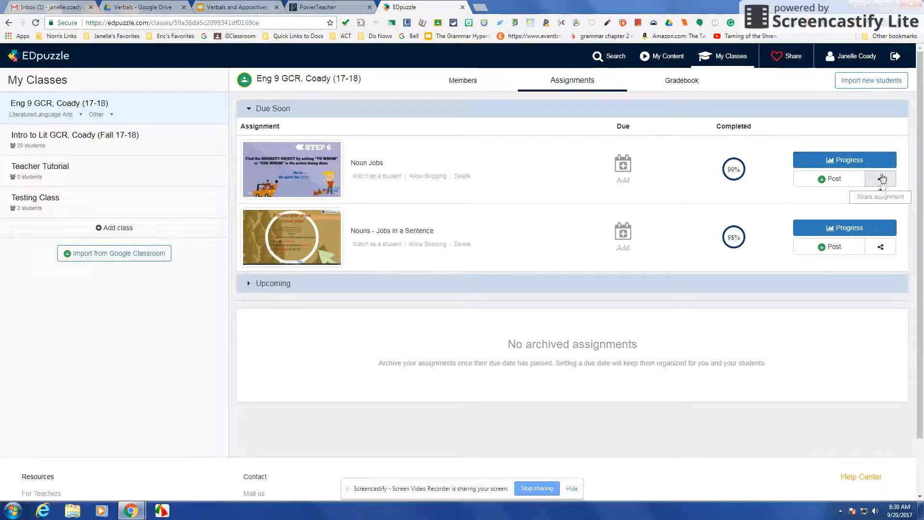
{"action": "mouse_move", "coordinate": [848, 160]}
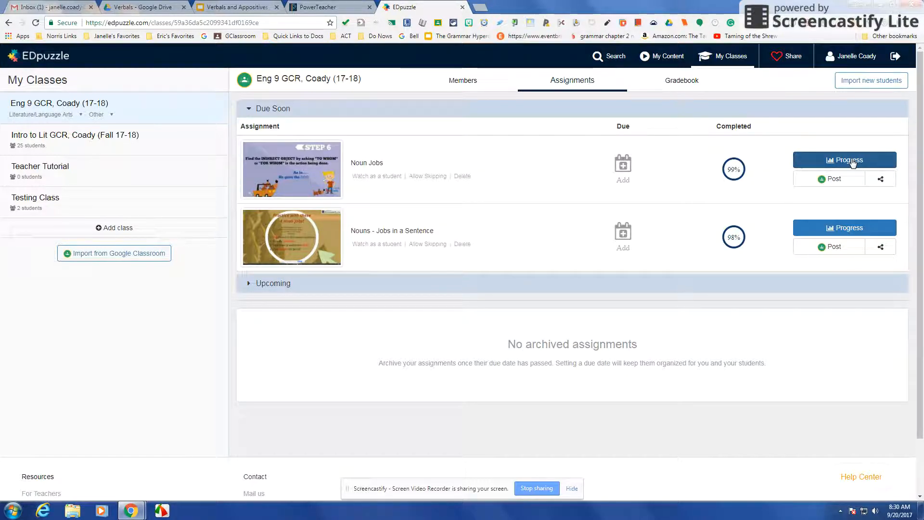
{"action": "mouse_move", "coordinate": [747, 230]}
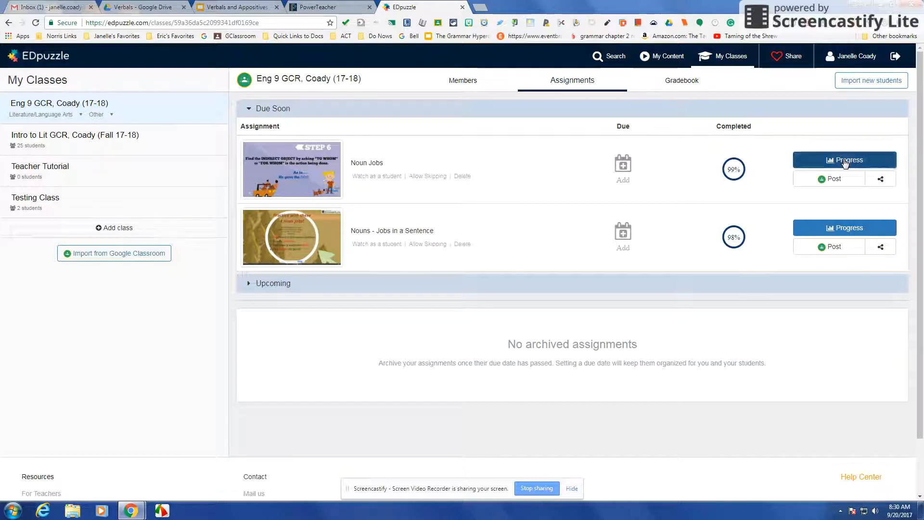
- Review each student's watched status, grade and turn-in time for Noun Jobs
{"action": "left_click", "coordinate": [843, 159]}
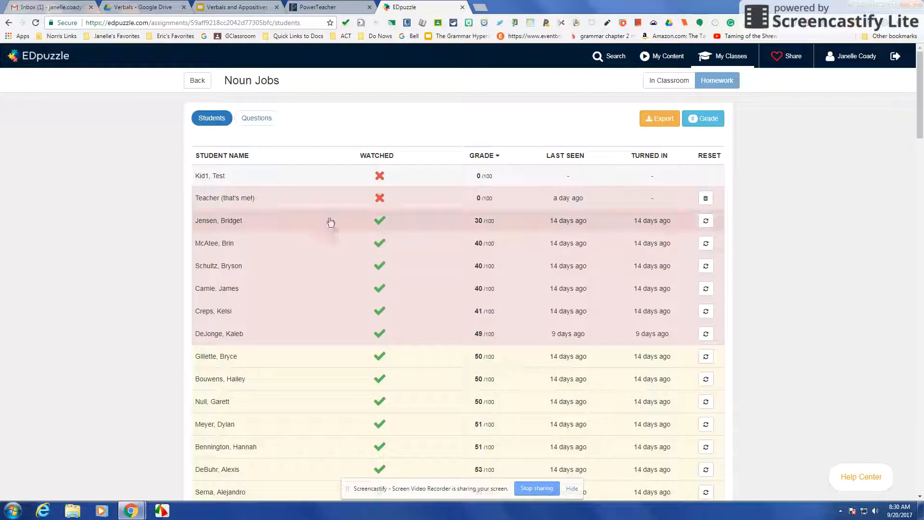
{"action": "mouse_move", "coordinate": [287, 185]}
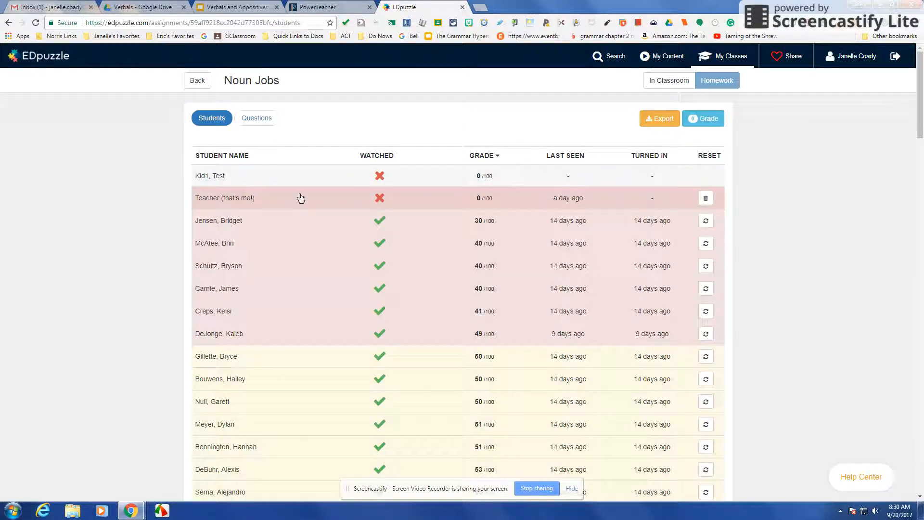
{"action": "scroll", "scroll_direction": "down", "scroll_amount": 3}
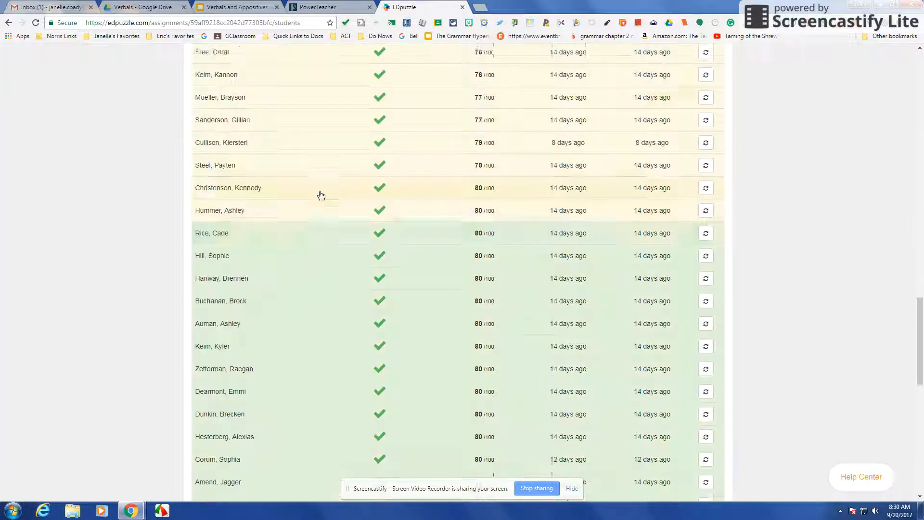
{"action": "scroll", "scroll_direction": "up", "scroll_amount": 3}
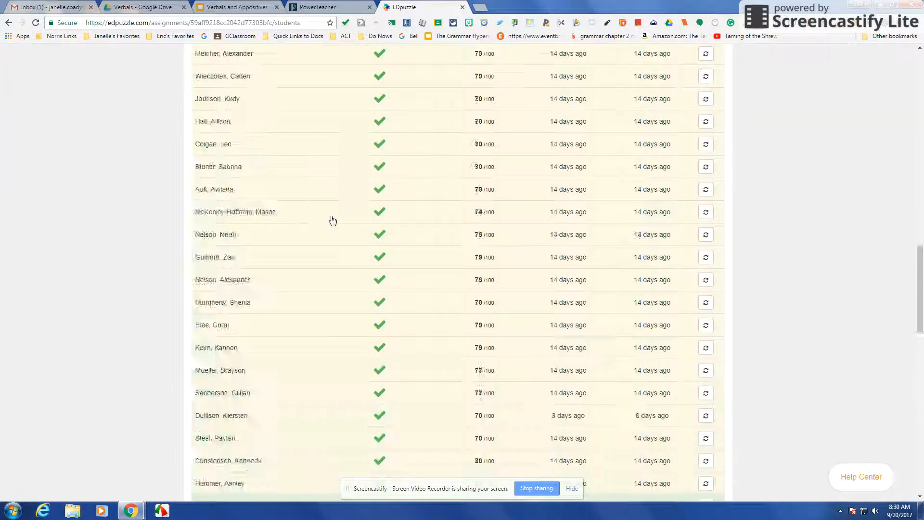
{"action": "left_click", "coordinate": [481, 155]}
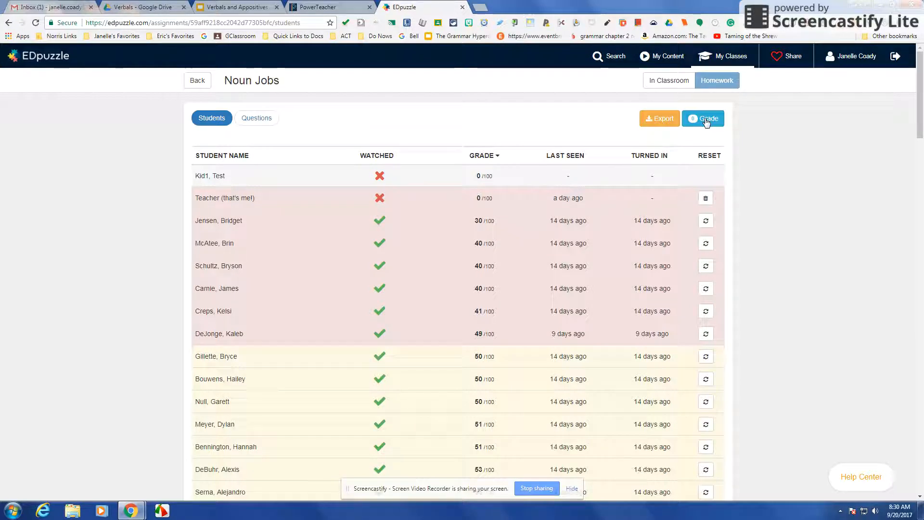
{"action": "left_click", "coordinate": [703, 118]}
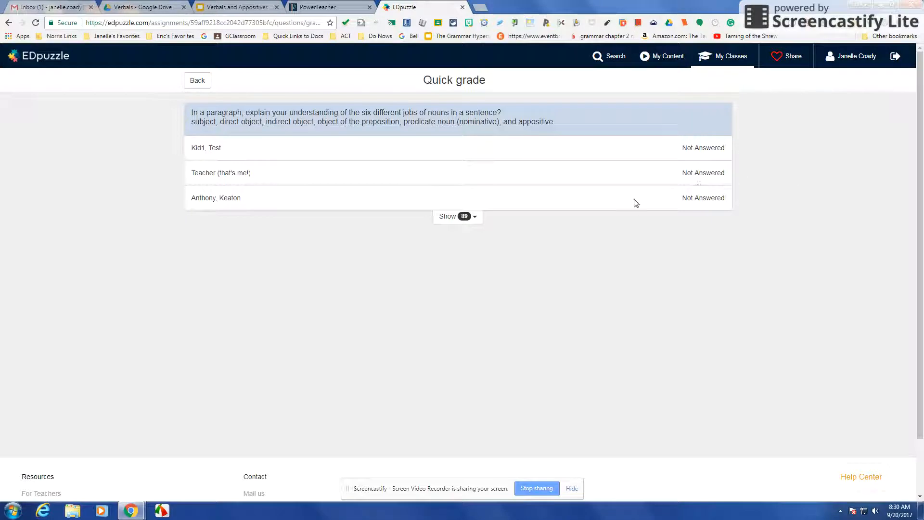
{"action": "mouse_move", "coordinate": [680, 283]}
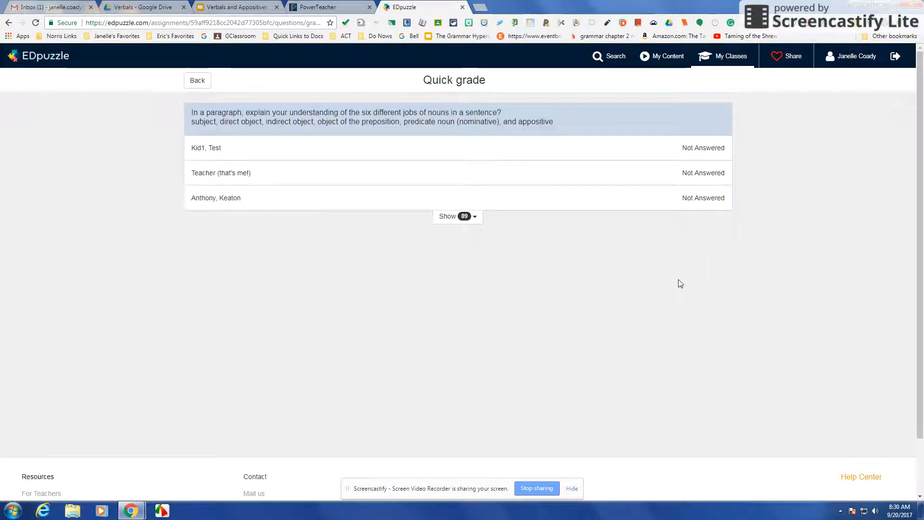
{"action": "mouse_move", "coordinate": [725, 271]}
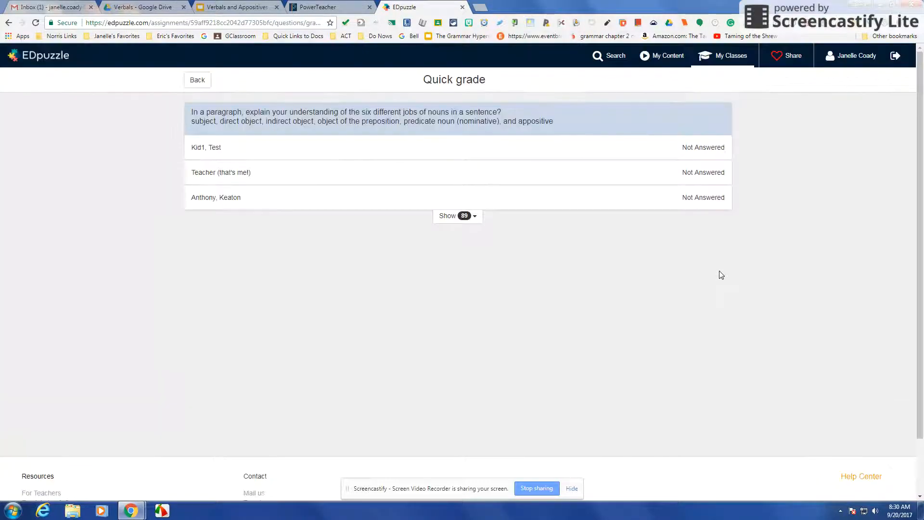
{"action": "left_click", "coordinate": [197, 79]}
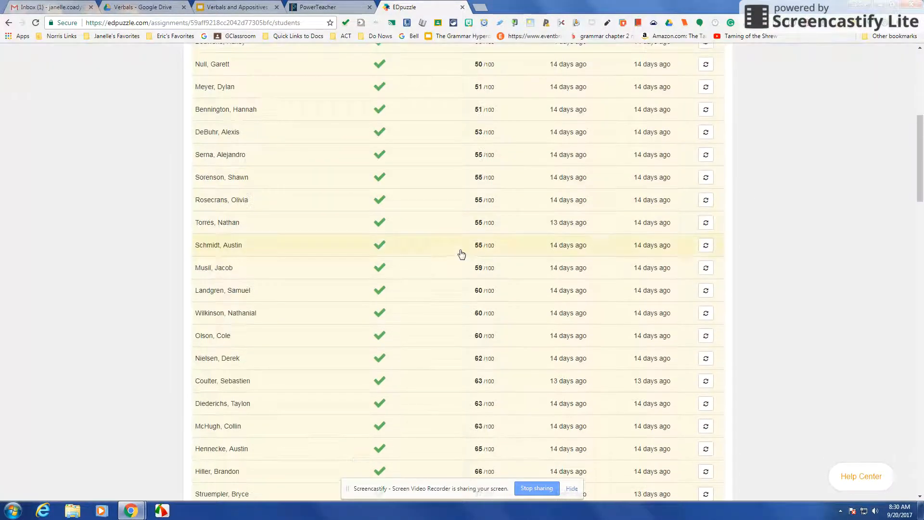
{"action": "scroll", "scroll_direction": "down", "scroll_amount": 3}
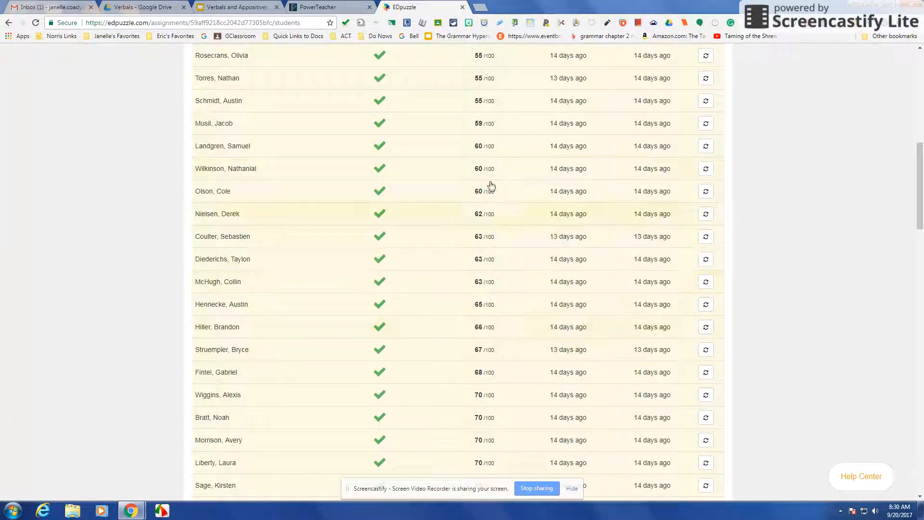
{"action": "mouse_move", "coordinate": [477, 376]}
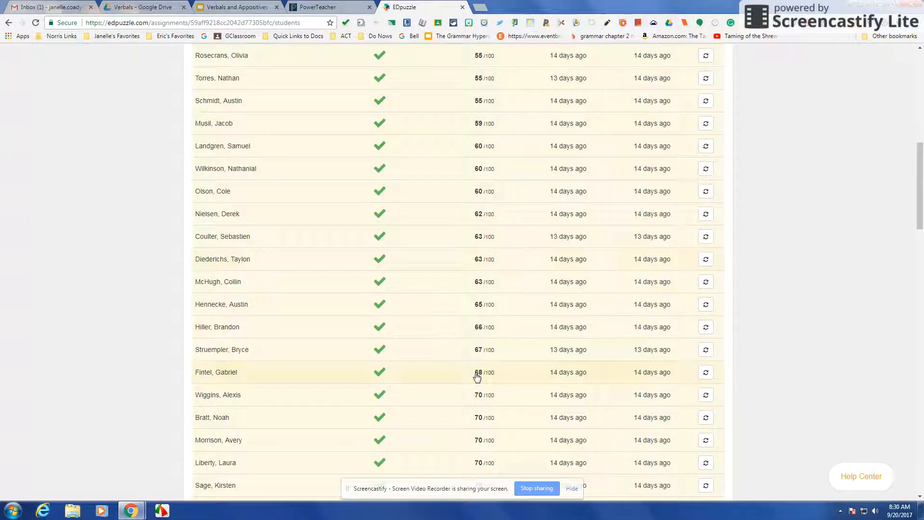
{"action": "mouse_move", "coordinate": [496, 266]}
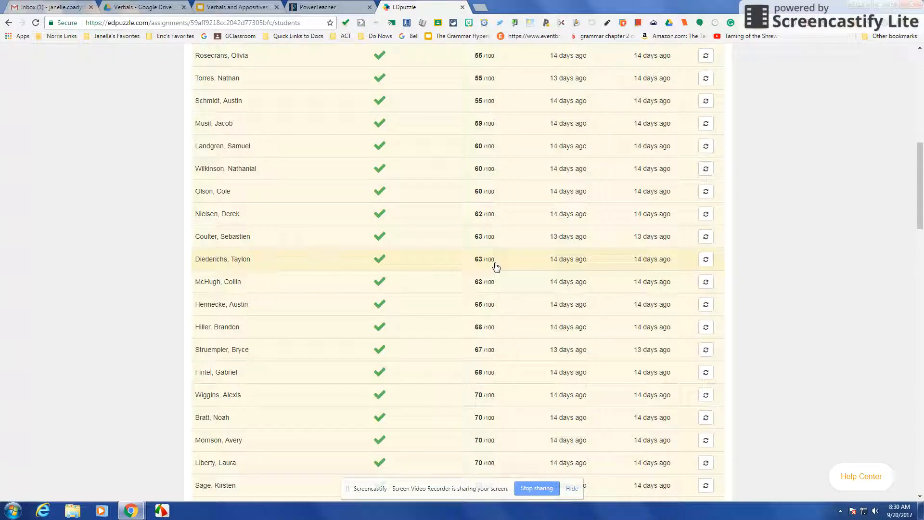
{"action": "mouse_move", "coordinate": [486, 267]}
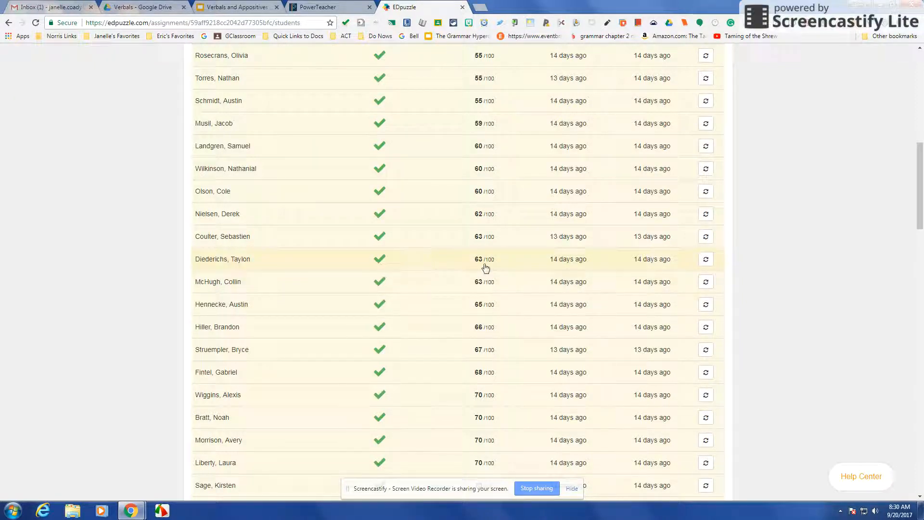
- Create a new 2(A) IAP-Grade 11 assignment in PowerTeacher Pro with Percent score type
{"action": "left_click", "coordinate": [321, 6]}
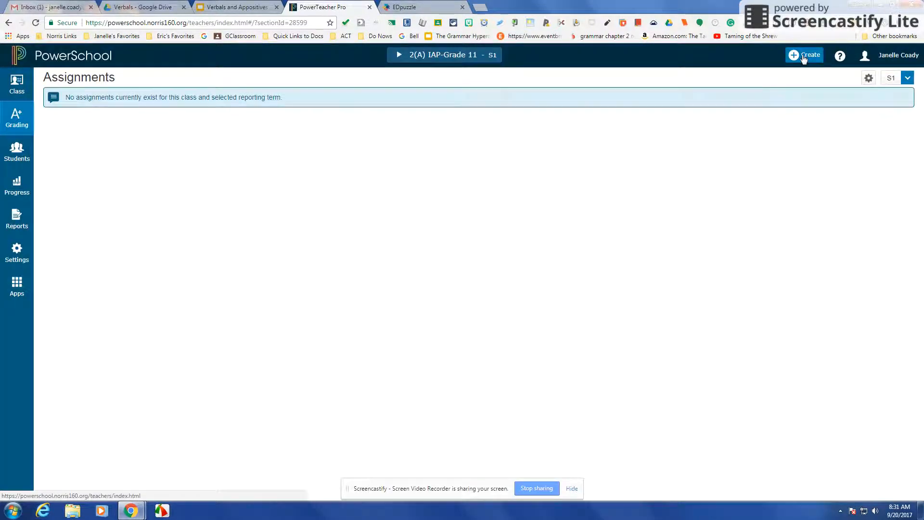
{"action": "left_click", "coordinate": [806, 55]}
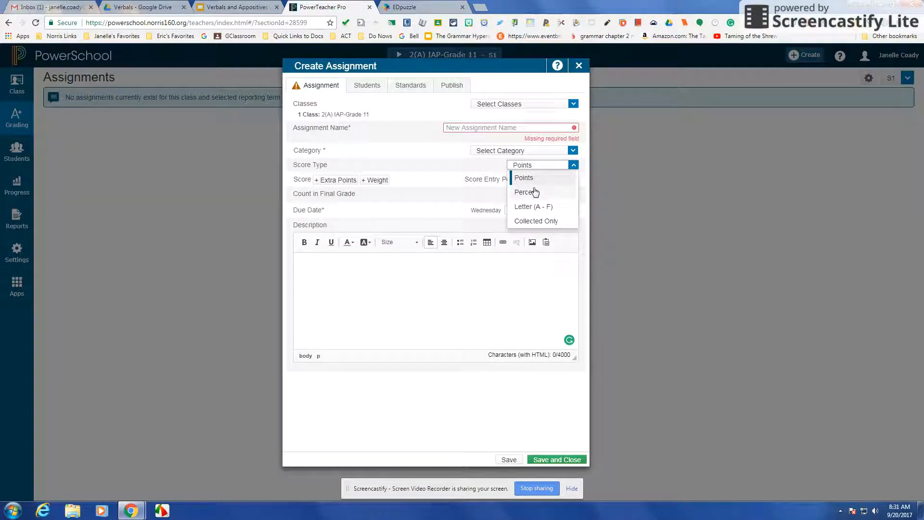
{"action": "mouse_move", "coordinate": [431, 172]}
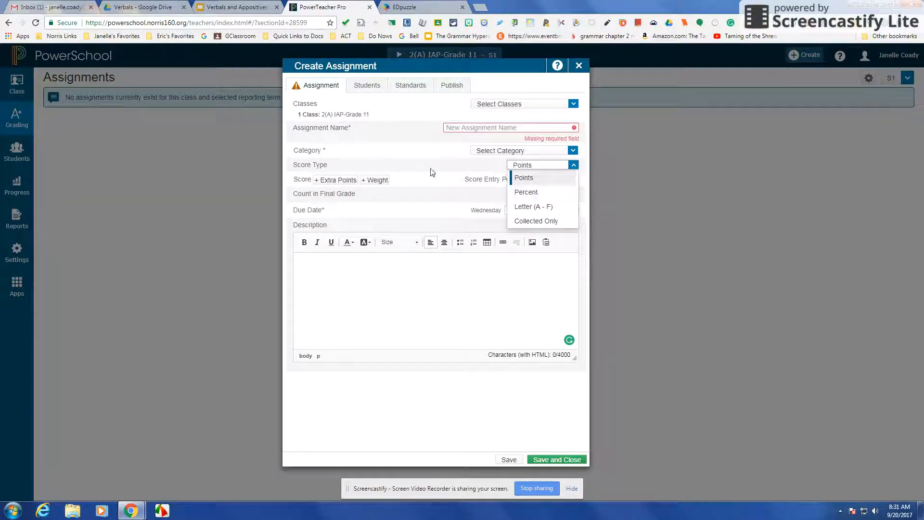
{"action": "left_click", "coordinate": [523, 178]}
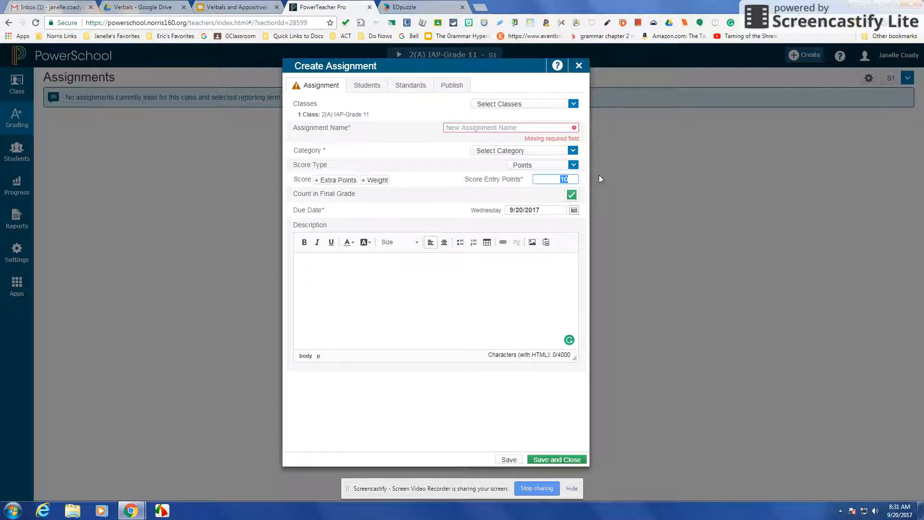
{"action": "type", "text": "8"}
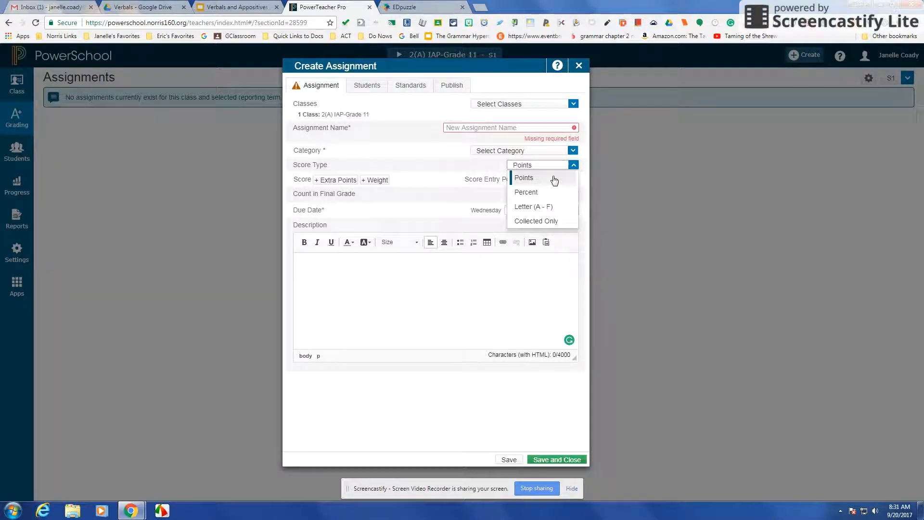
{"action": "left_click", "coordinate": [525, 191]}
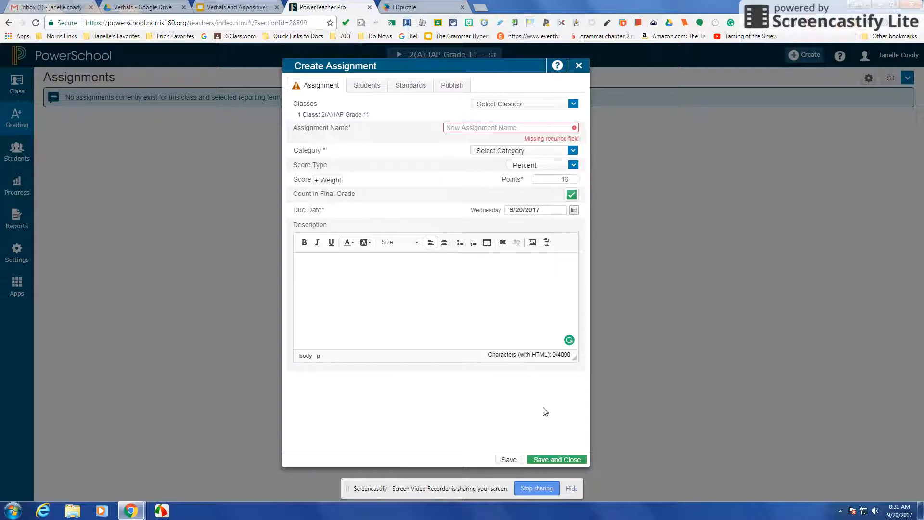
{"action": "mouse_move", "coordinate": [483, 381]}
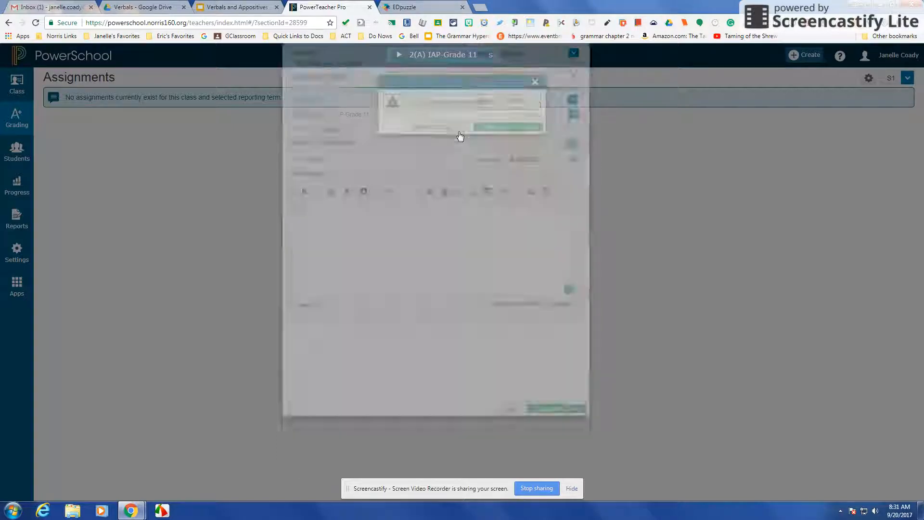
- Return to EDpuzzle's My Content with the Verbals video, Parts of Speech and Short Story Elements folders
{"action": "left_click", "coordinate": [407, 6]}
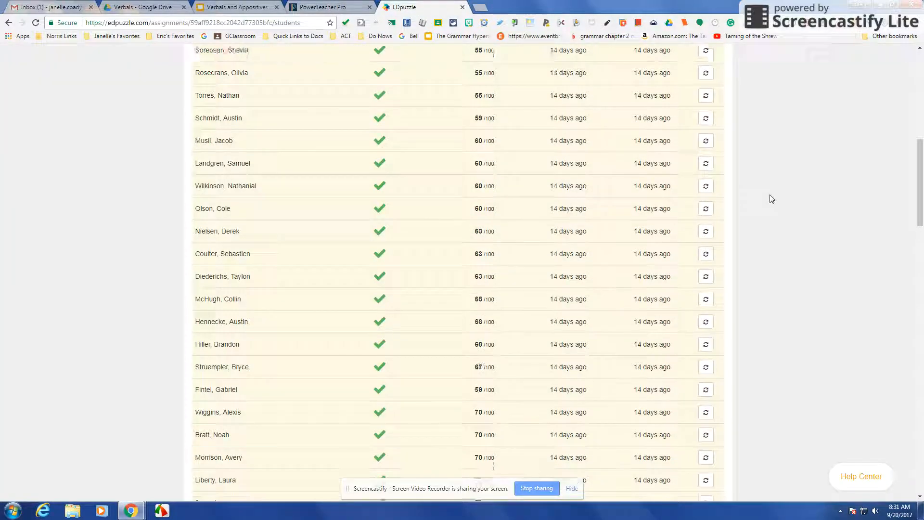
{"action": "scroll", "scroll_direction": "up", "scroll_amount": 3}
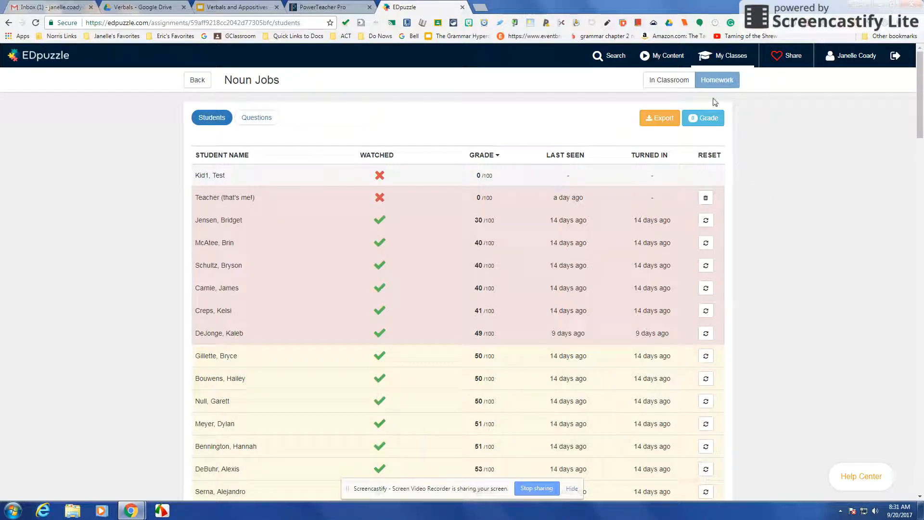
{"action": "mouse_move", "coordinate": [528, 88]}
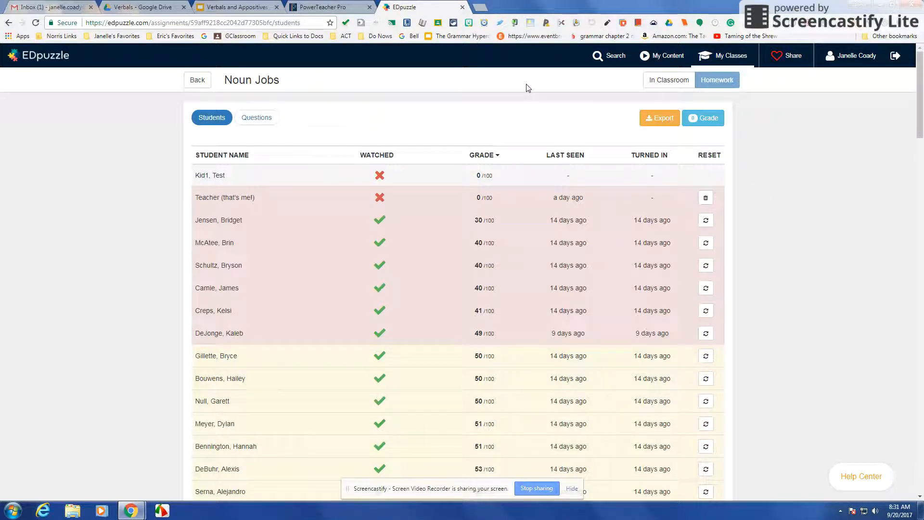
{"action": "left_click", "coordinate": [662, 55]}
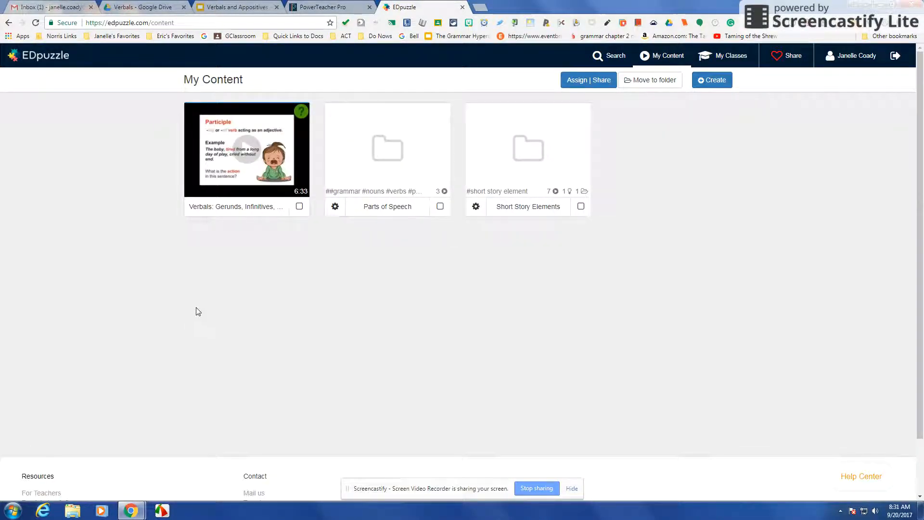
{"action": "mouse_move", "coordinate": [612, 336]}
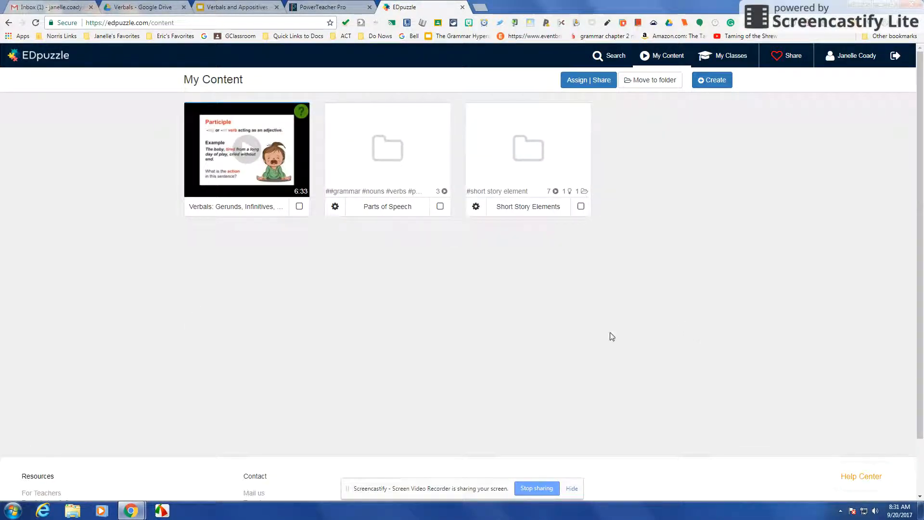
{"action": "mouse_move", "coordinate": [504, 369]}
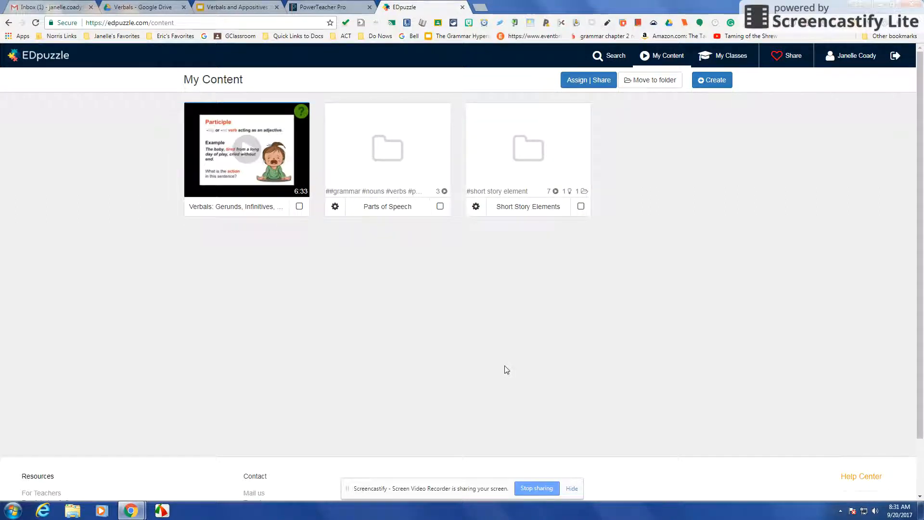